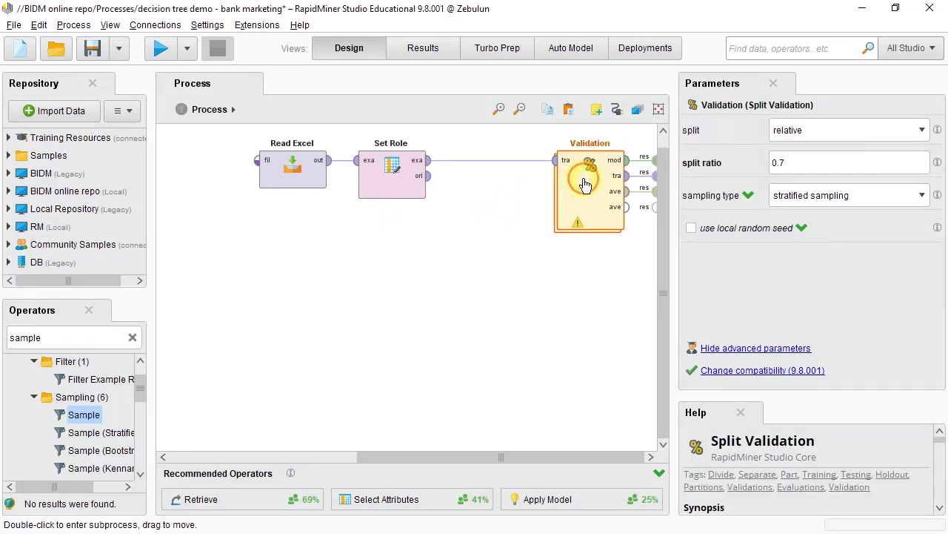
- Enter the Validation operator's inner steps and run the process for the depth-4 tree accuracy
double_click(590, 185)
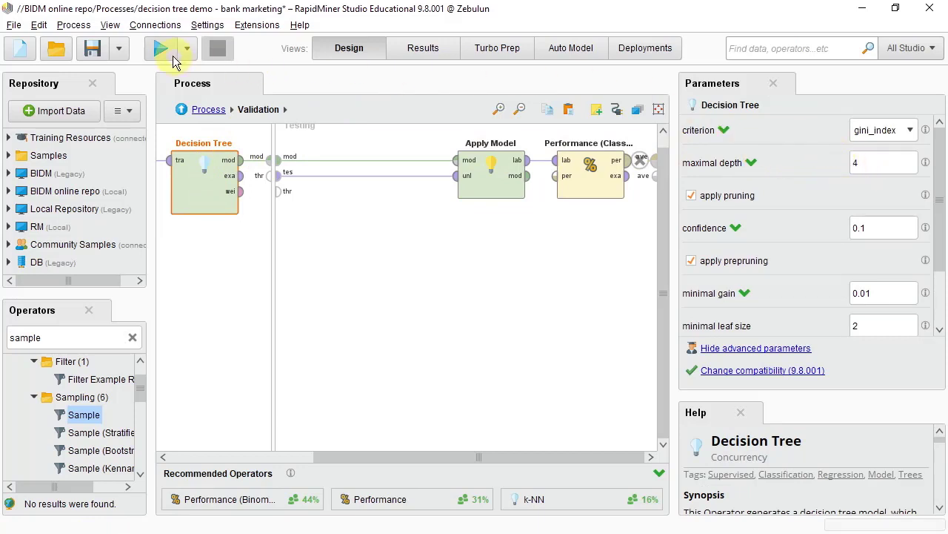
click(162, 48)
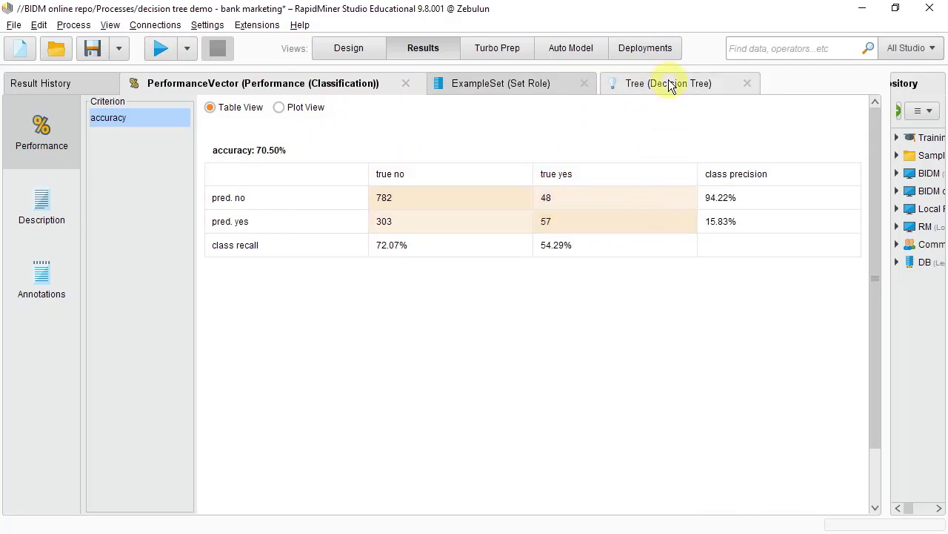
- View the depth-4 decision tree result, panning across the root, left-hand leaves and education branch
click(670, 83)
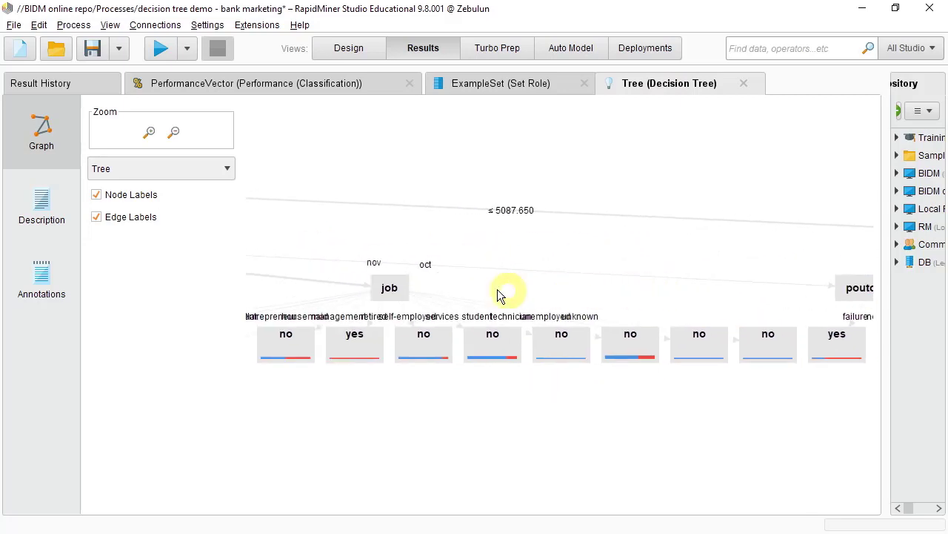
drag(507, 289, 412, 285)
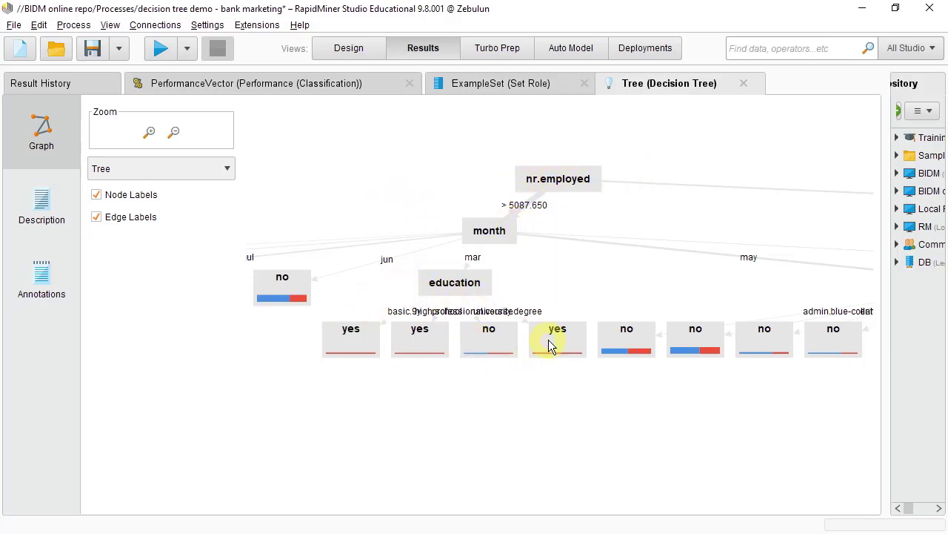
mouse_move(560, 200)
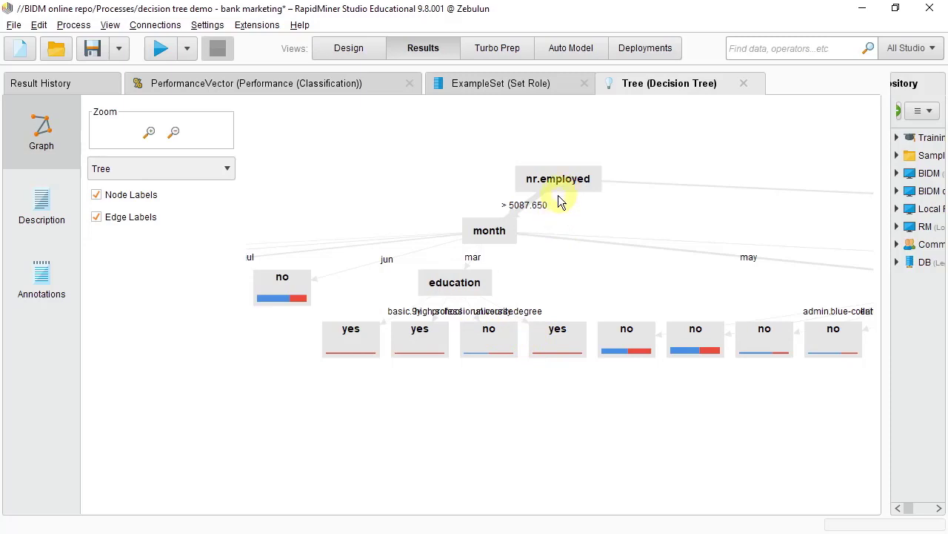
mouse_move(519, 394)
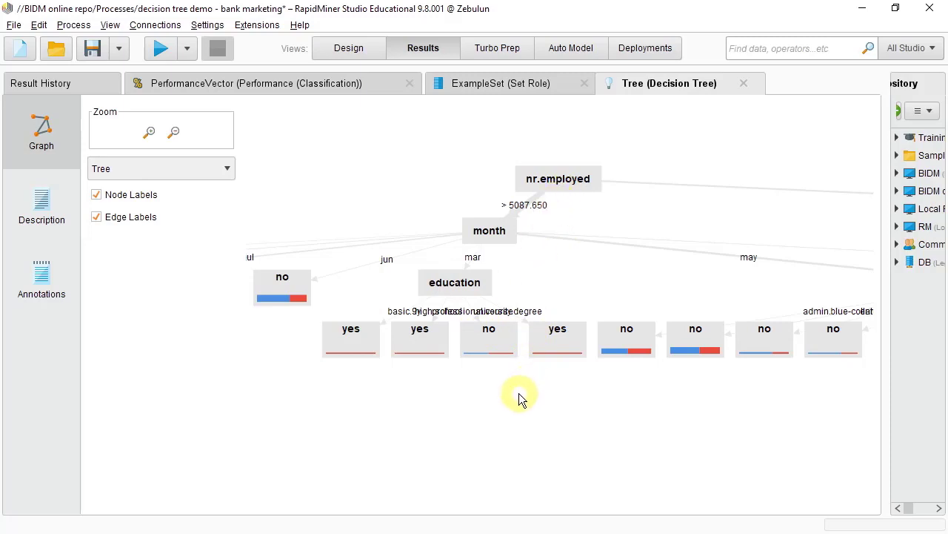
drag(519, 394, 752, 392)
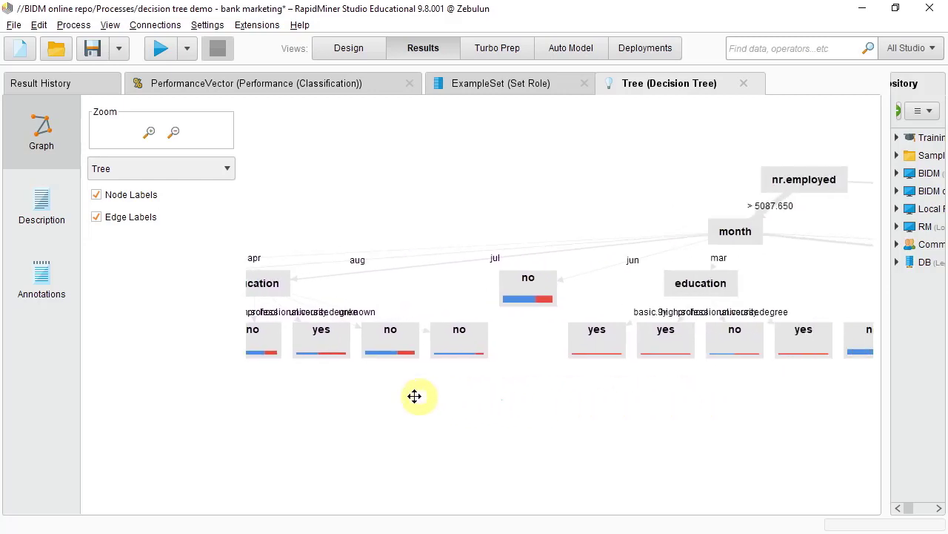
drag(418, 395, 295, 391)
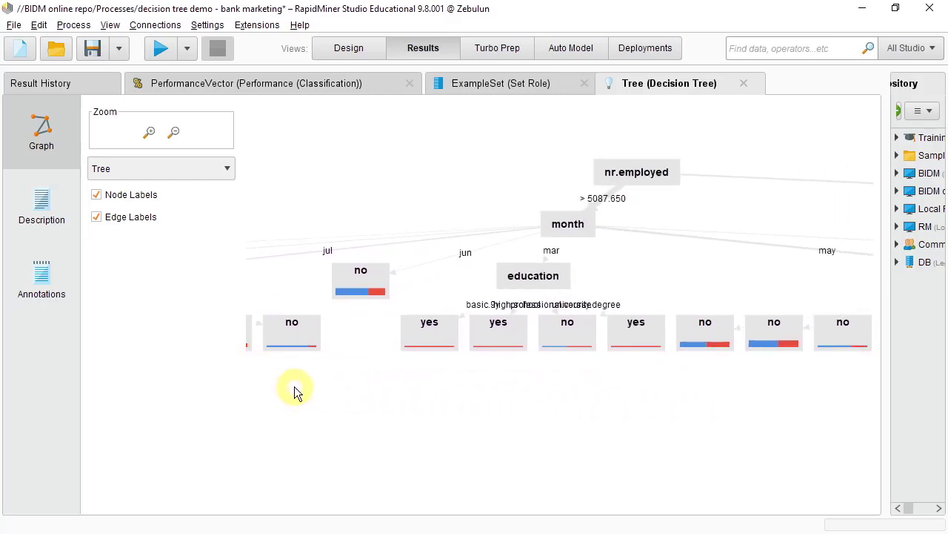
mouse_move(474, 382)
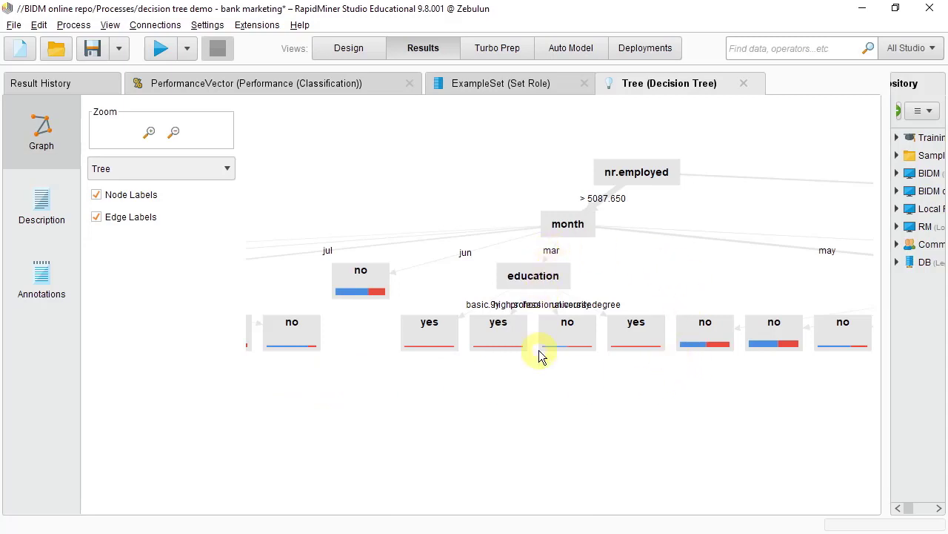
drag(541, 355, 504, 360)
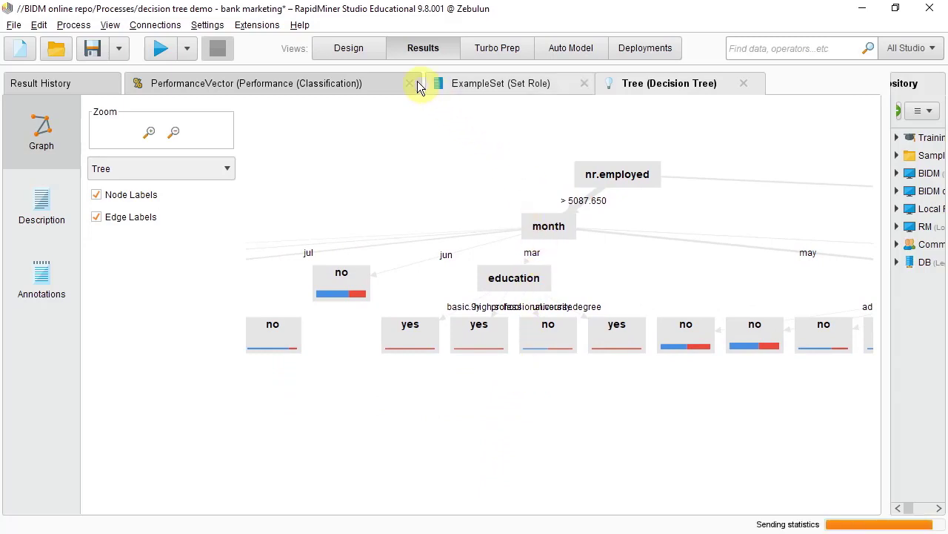
- Return to the Design view with the tree parameters showing maximal depth 4
click(348, 47)
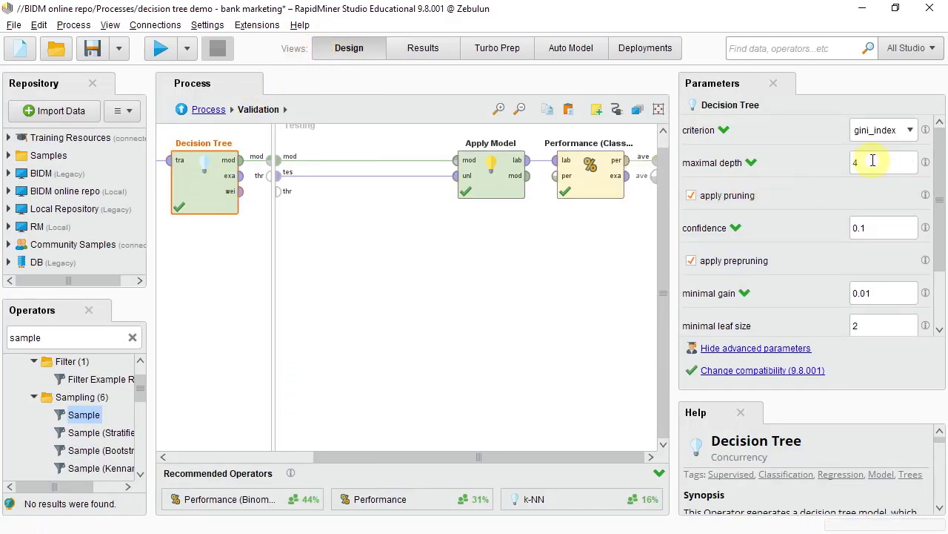
- Lower the tree's maximal depth to 3, rerun for 78.82% accuracy and show the new tree
click(882, 162)
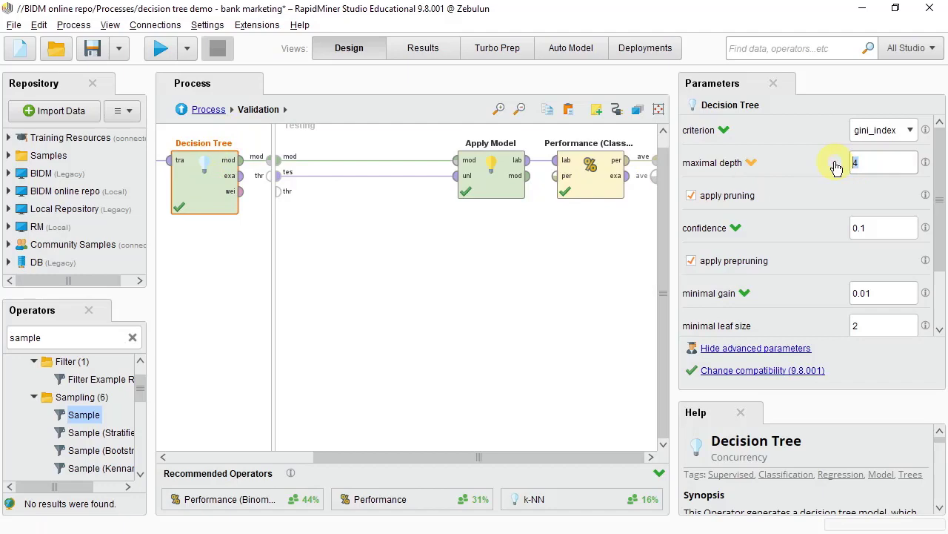
text(3)
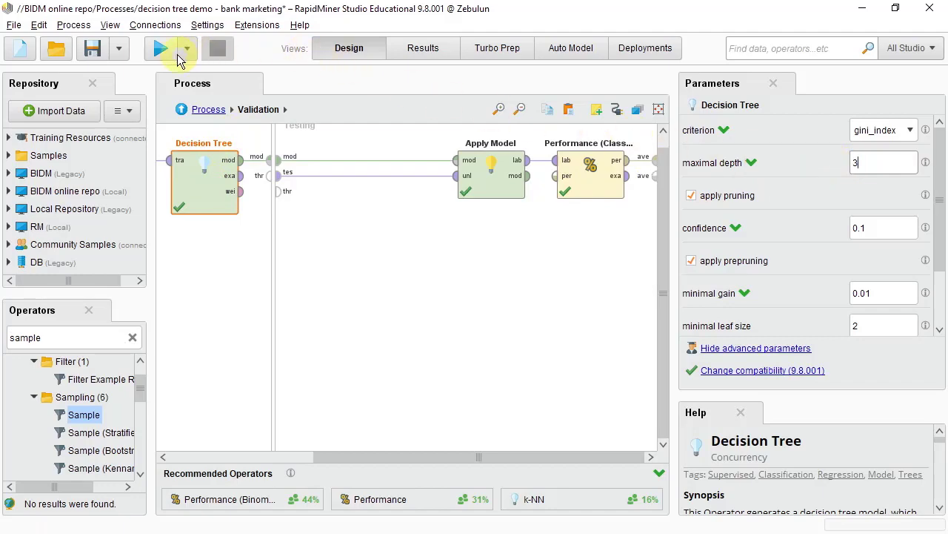
click(159, 48)
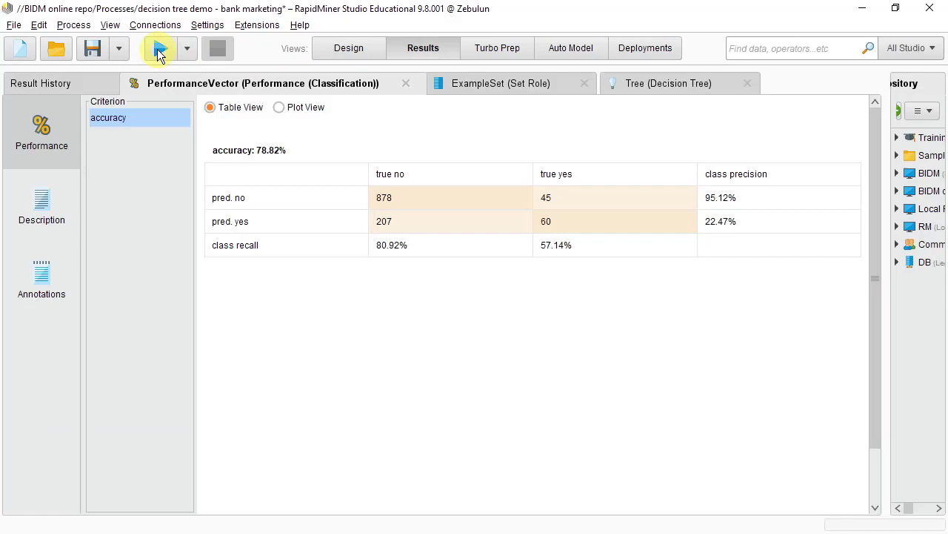
click(668, 83)
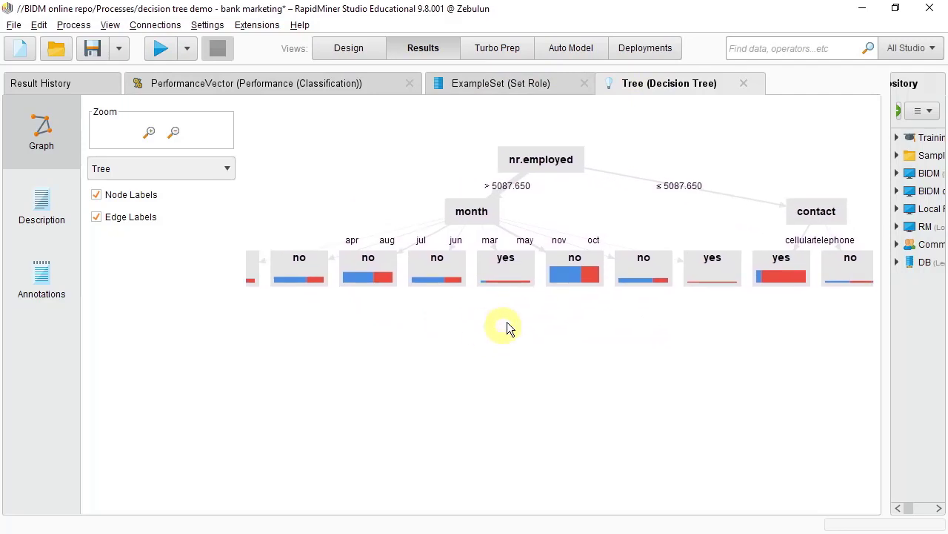
- Centre and zoom out the graph until the full depth-3 tree under nr.employed is visible
drag(510, 329, 502, 292)
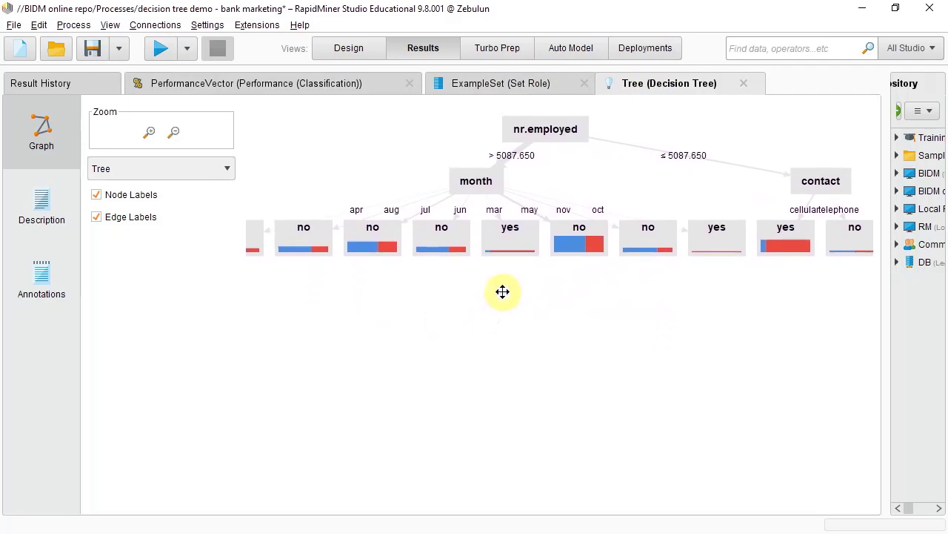
drag(504, 292, 519, 328)
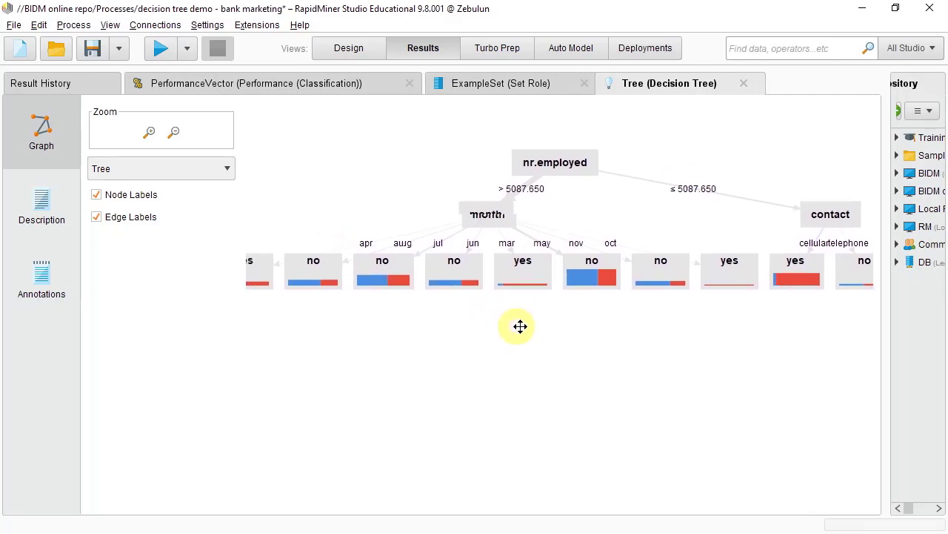
click(175, 132)
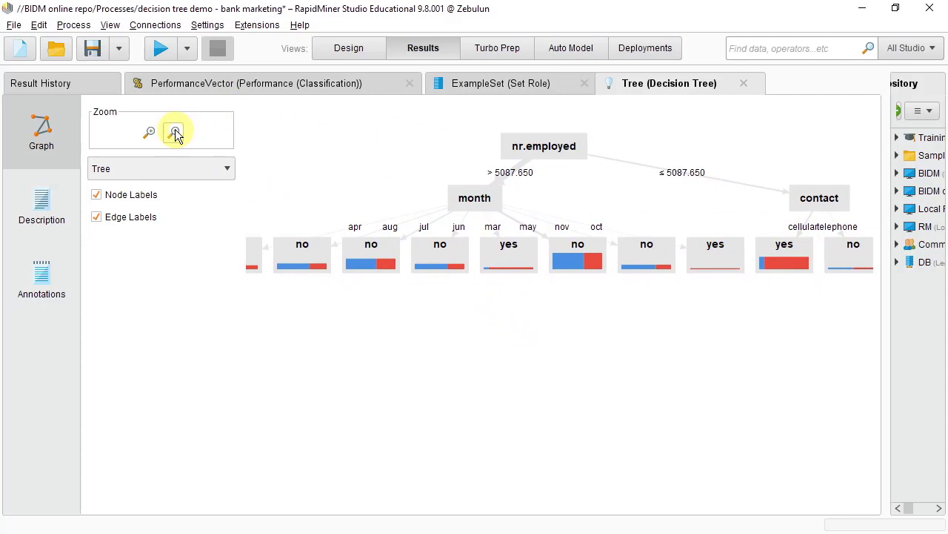
click(175, 132)
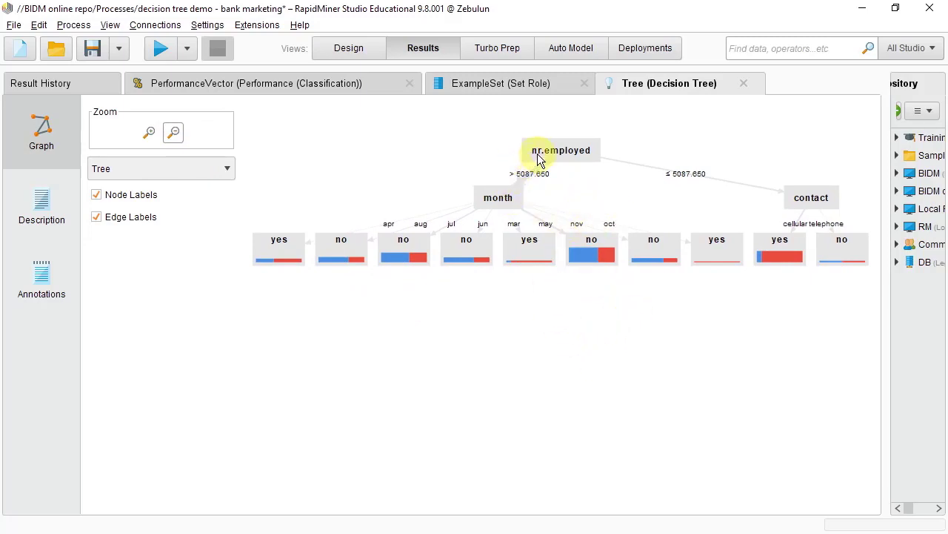
mouse_move(527, 399)
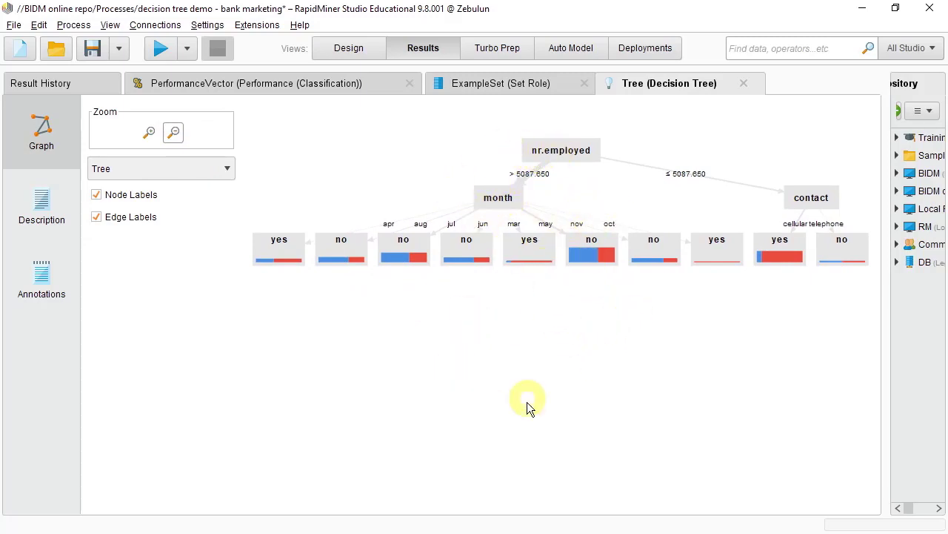
mouse_move(433, 311)
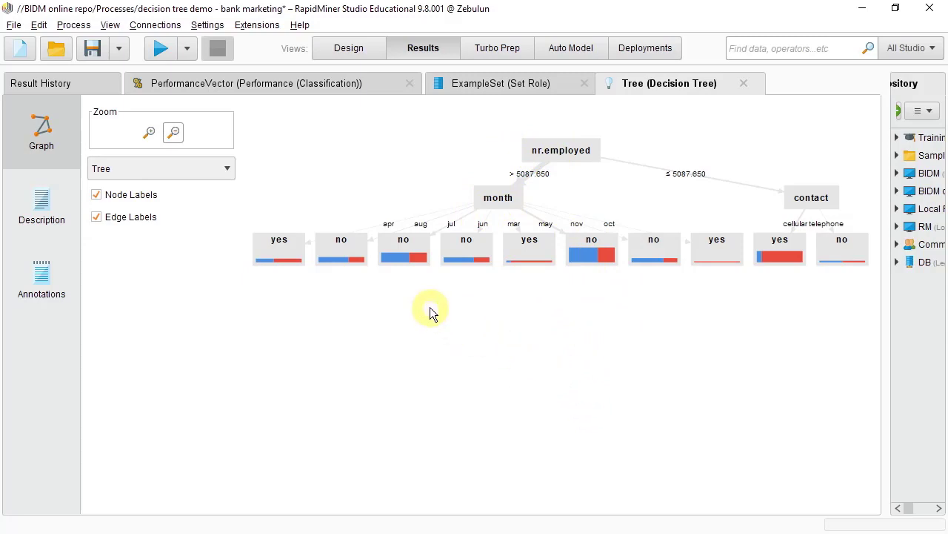
mouse_move(560, 150)
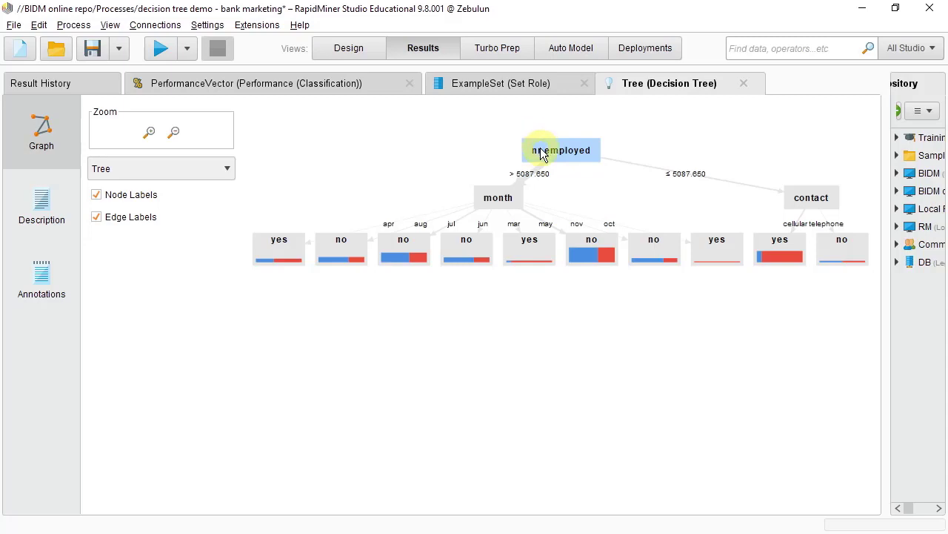
mouse_move(511, 155)
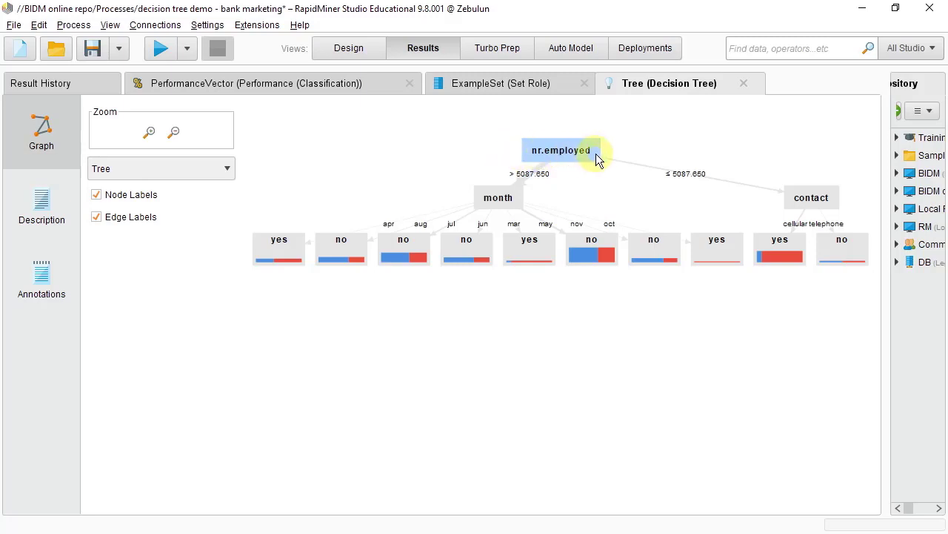
mouse_move(643, 175)
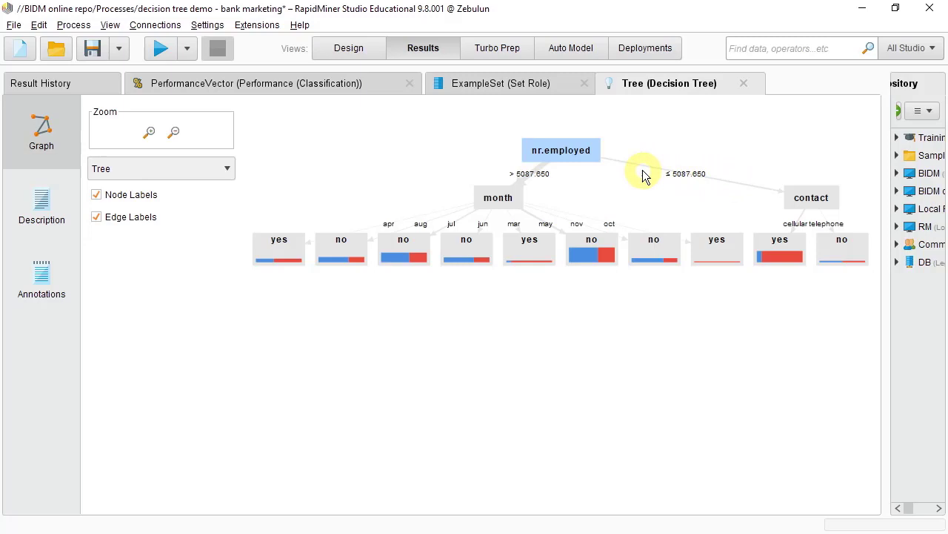
mouse_move(690, 179)
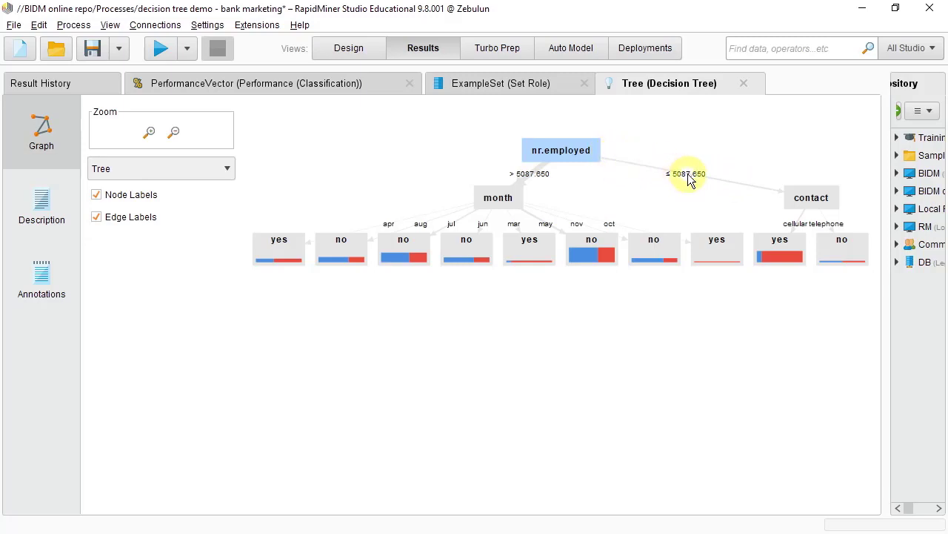
mouse_move(680, 178)
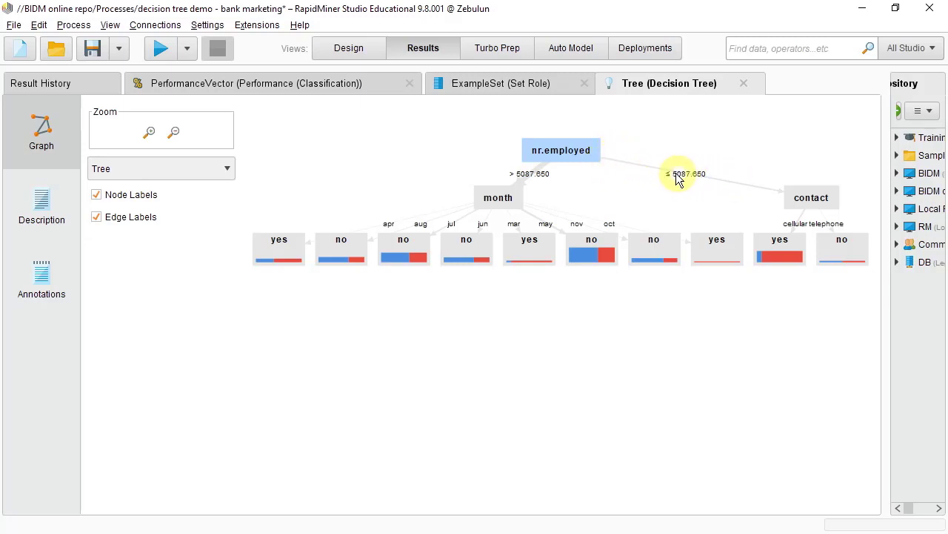
mouse_move(691, 183)
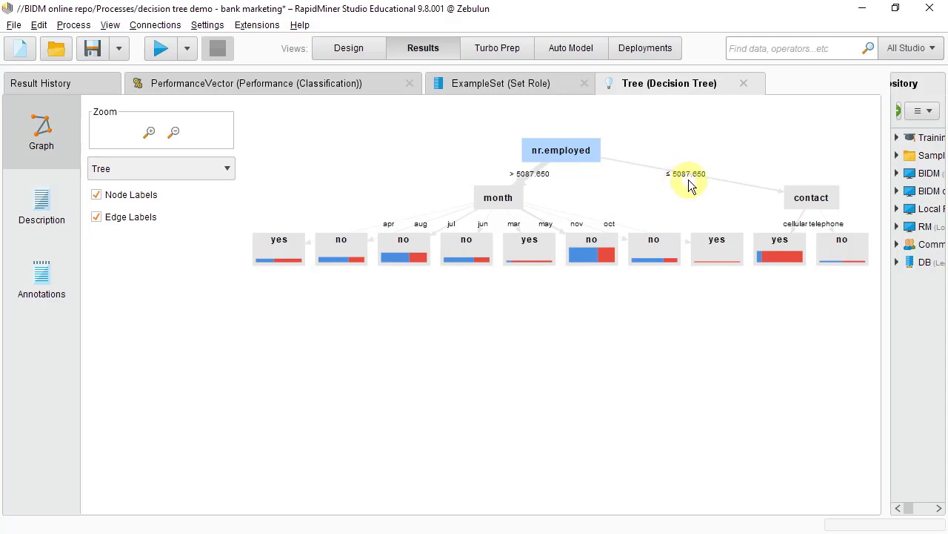
mouse_move(679, 181)
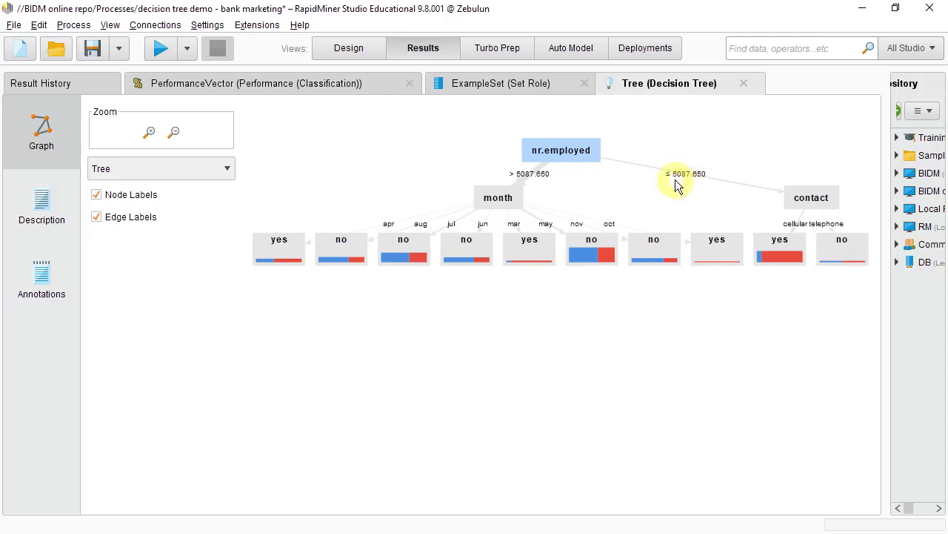
mouse_move(714, 178)
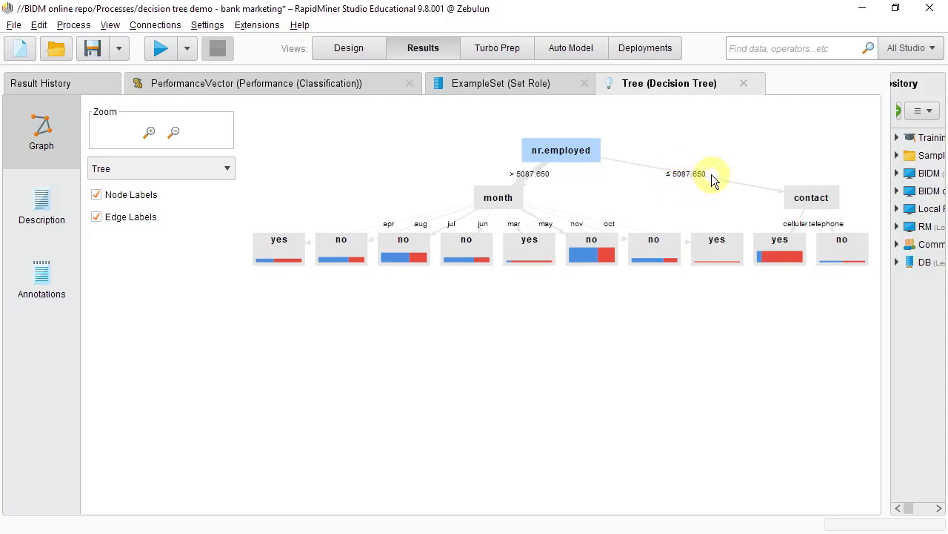
mouse_move(709, 180)
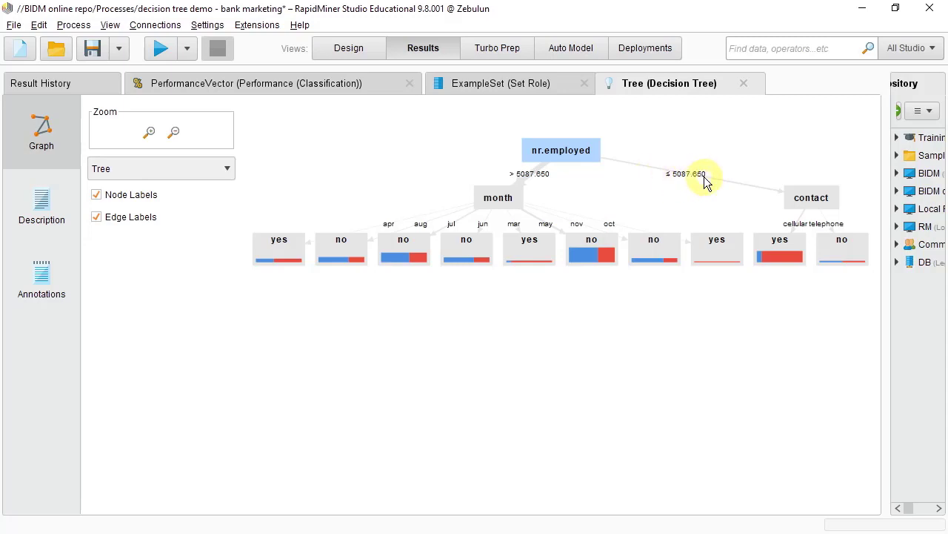
mouse_move(700, 183)
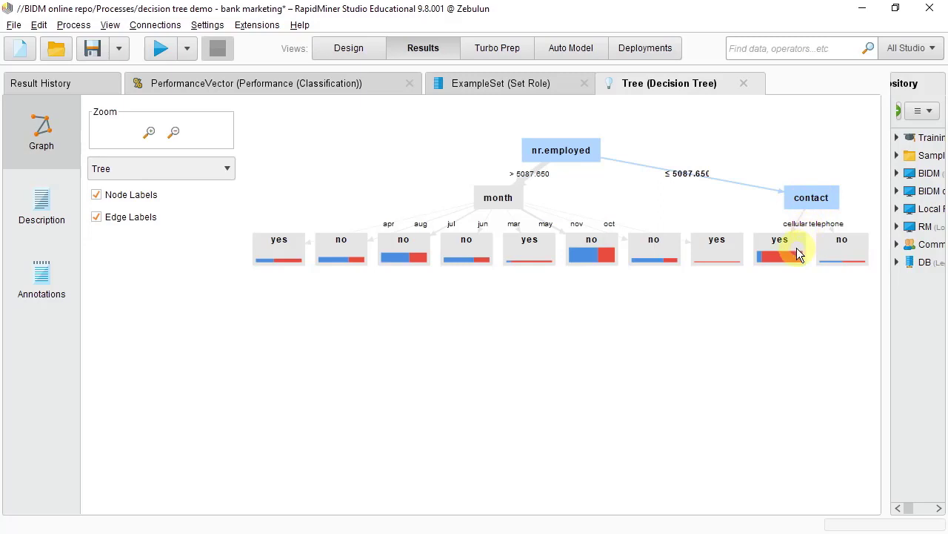
- Move the cellular 'yes' leaf under contact downward, clear of the telephone 'no' leaf
drag(779, 249, 769, 291)
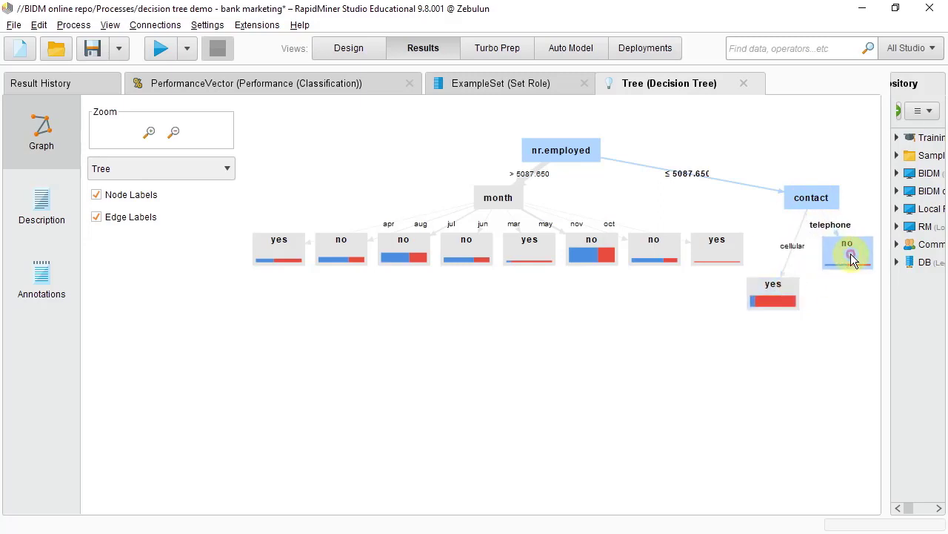
mouse_move(700, 204)
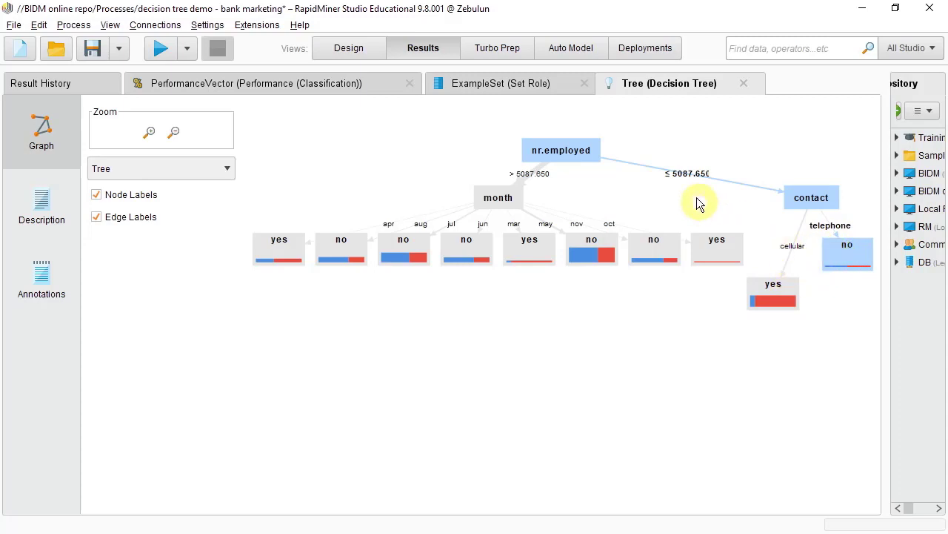
mouse_move(498, 197)
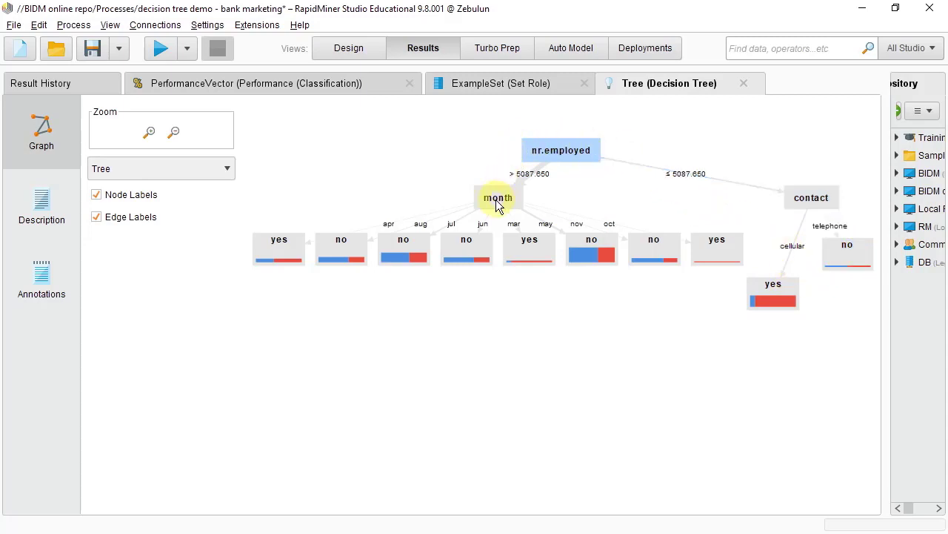
mouse_move(532, 181)
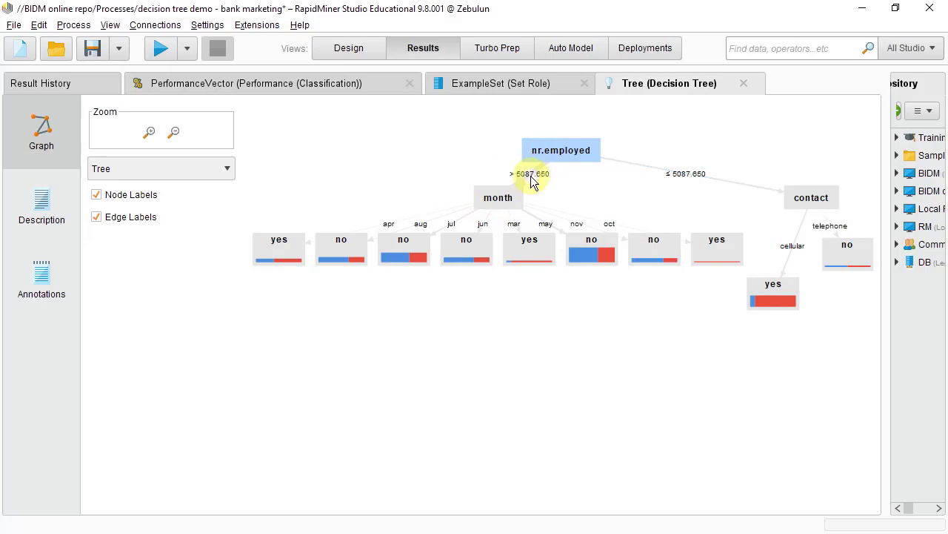
mouse_move(516, 183)
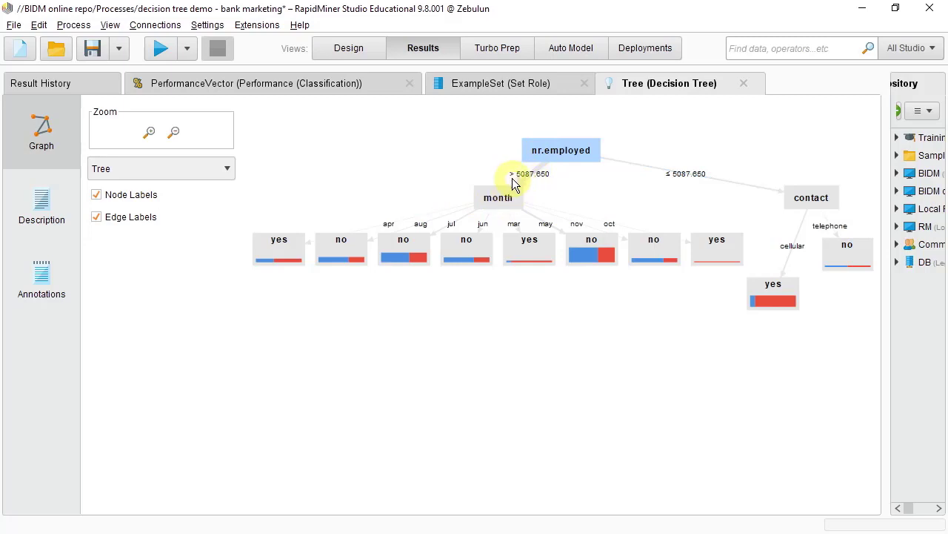
mouse_move(524, 183)
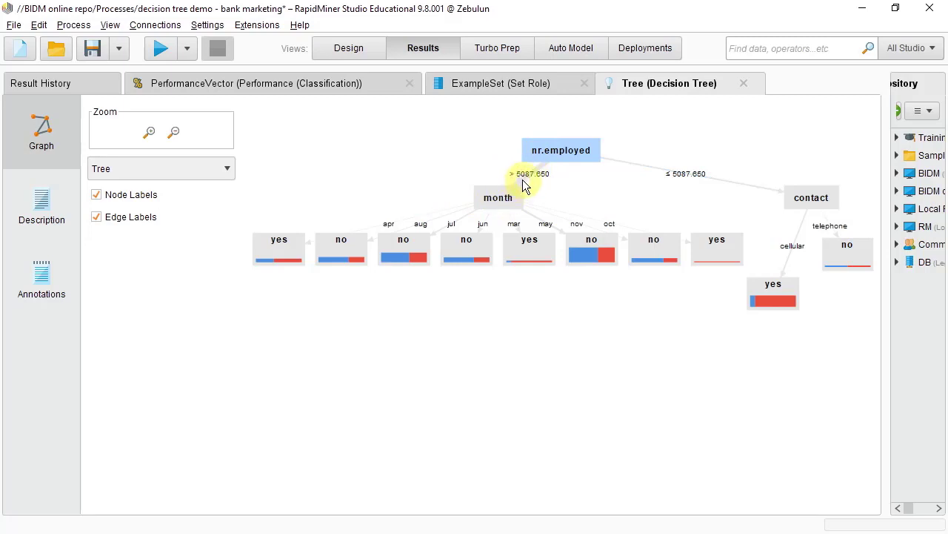
mouse_move(498, 197)
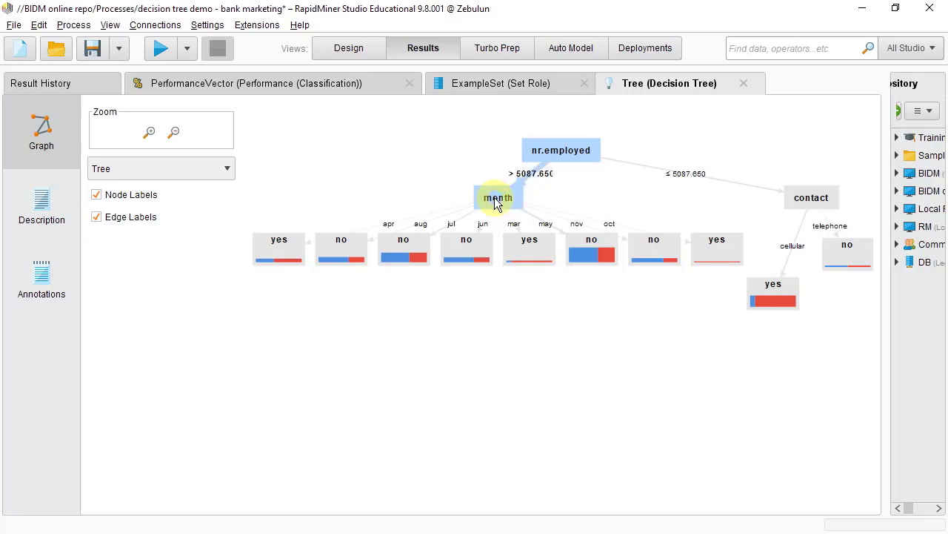
mouse_move(495, 204)
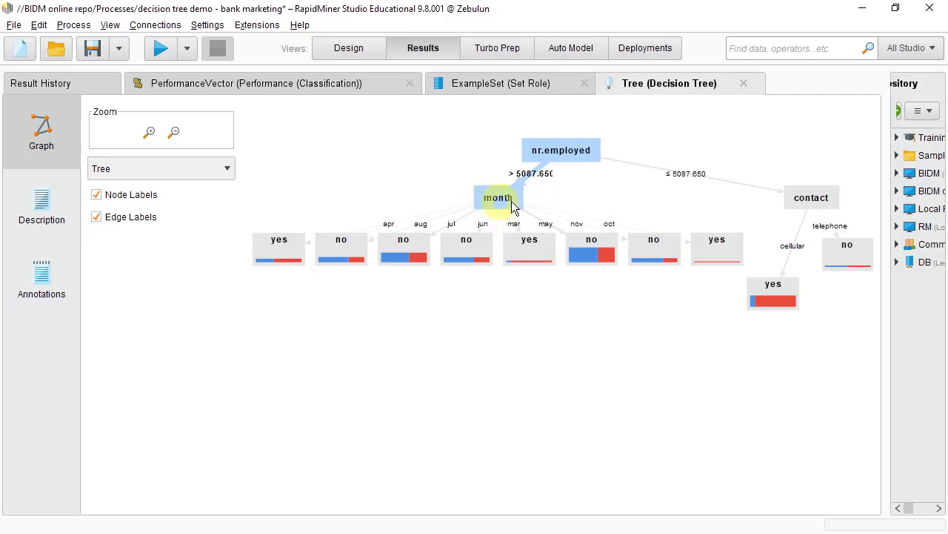
mouse_move(423, 204)
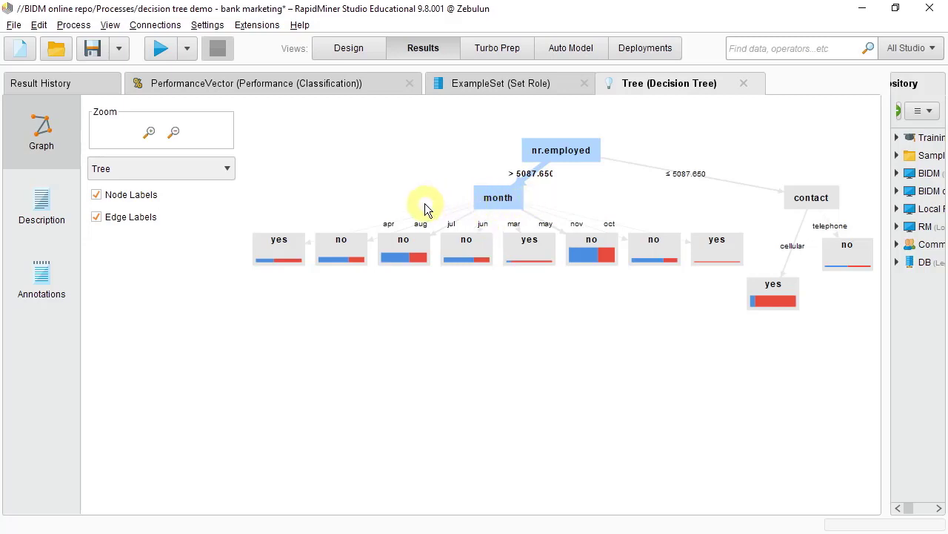
mouse_move(812, 197)
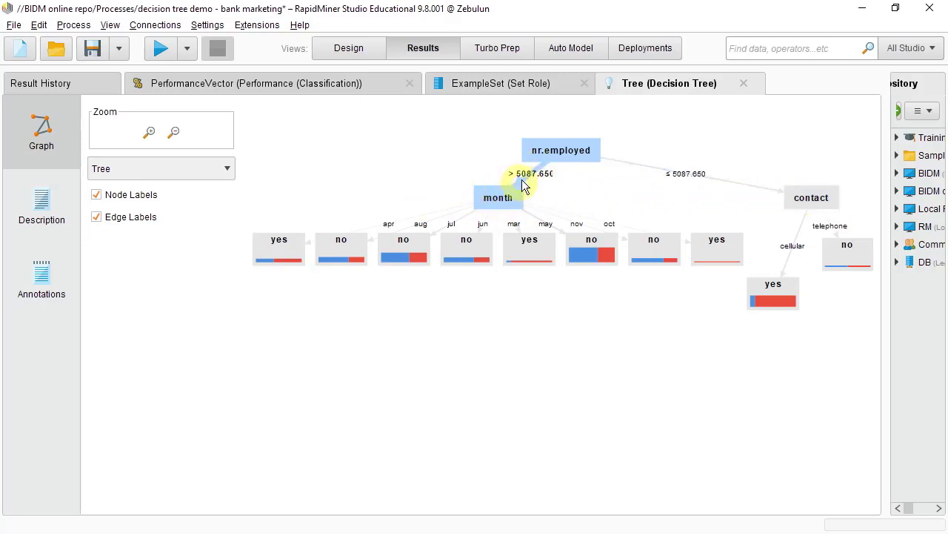
mouse_move(356, 243)
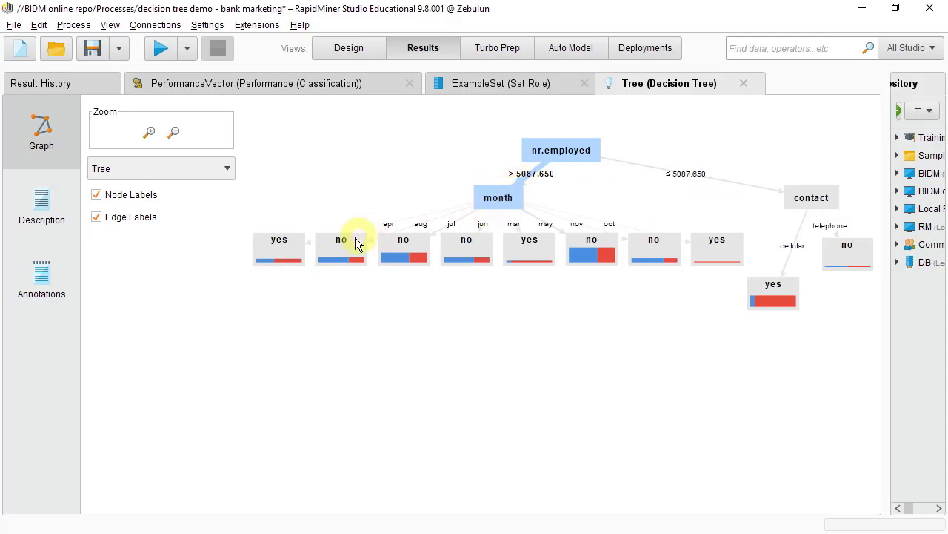
mouse_move(406, 246)
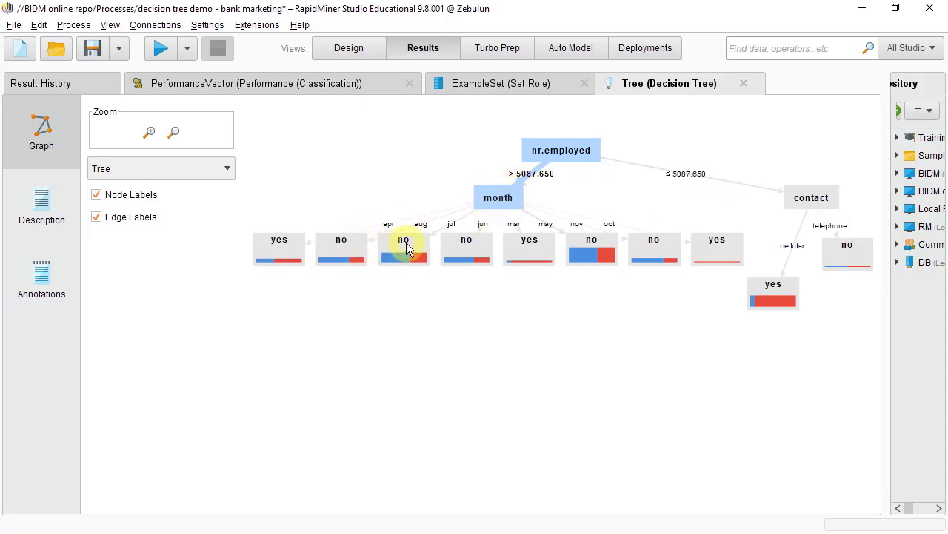
mouse_move(549, 282)
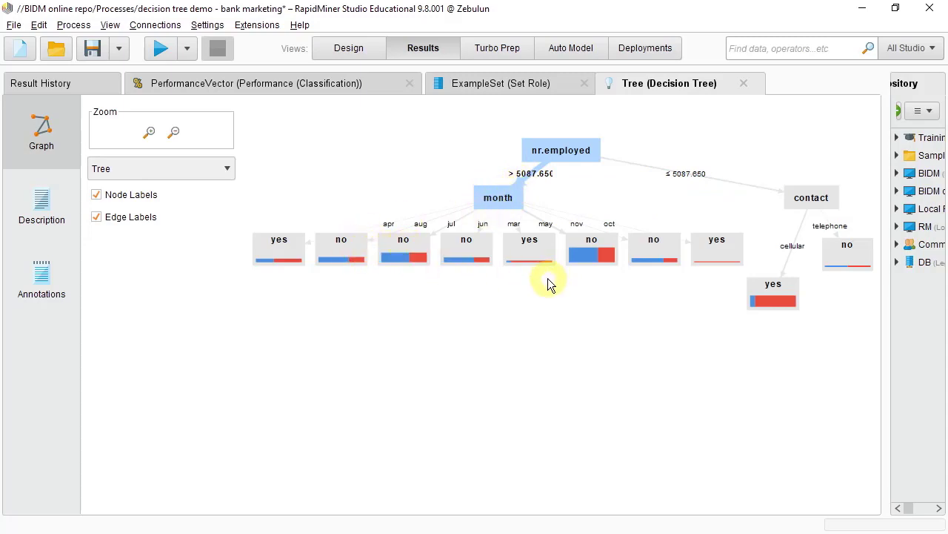
mouse_move(412, 264)
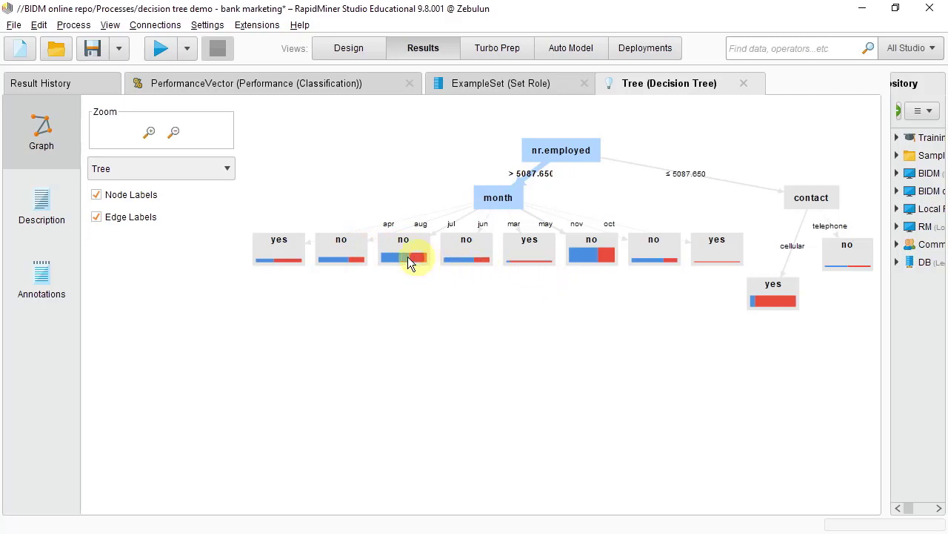
mouse_move(370, 255)
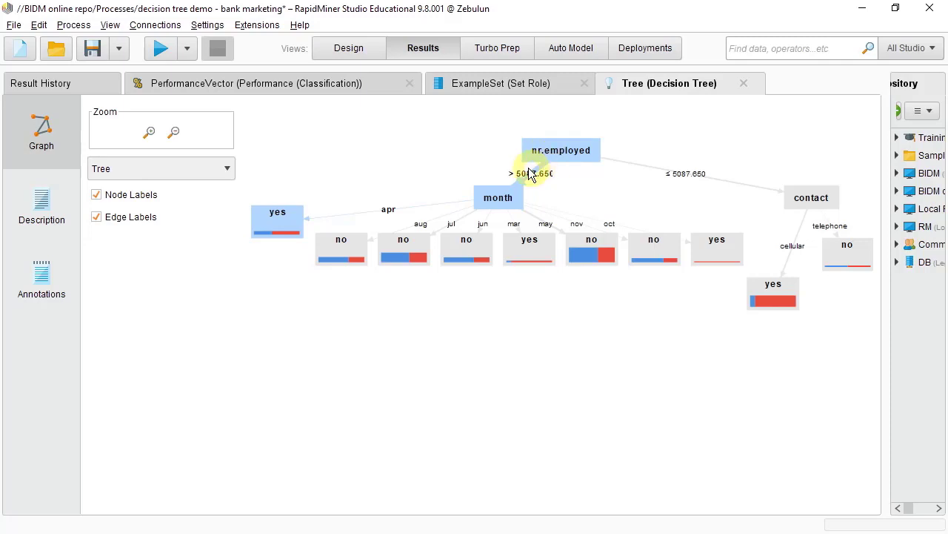
mouse_move(415, 205)
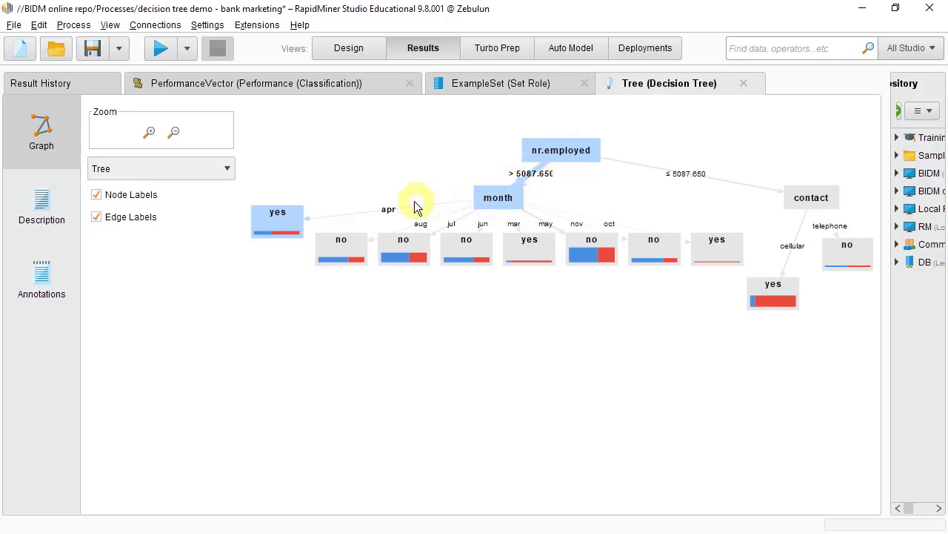
mouse_move(356, 210)
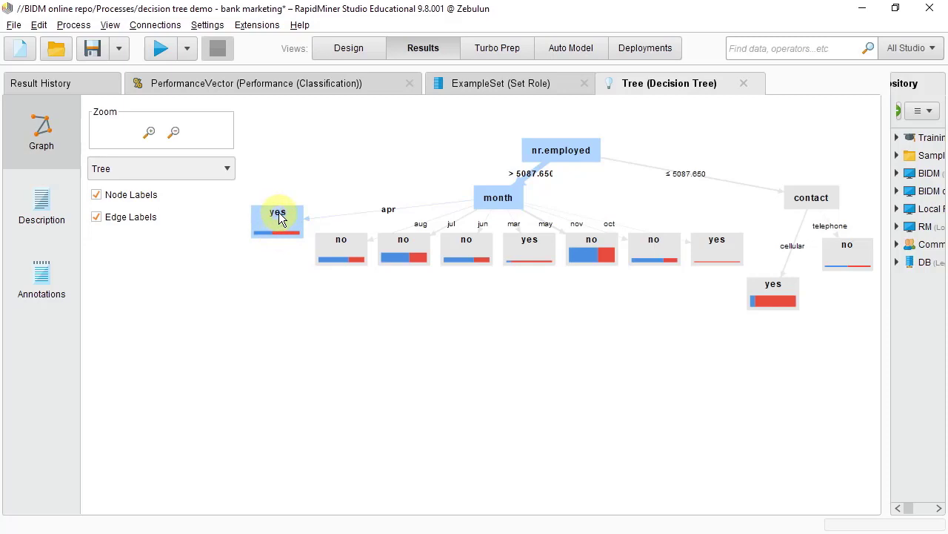
mouse_move(344, 244)
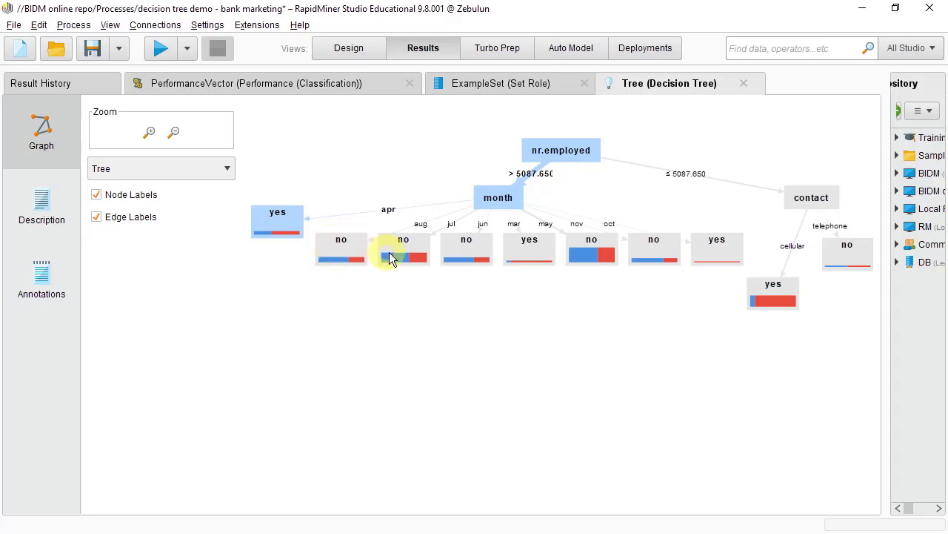
mouse_move(465, 244)
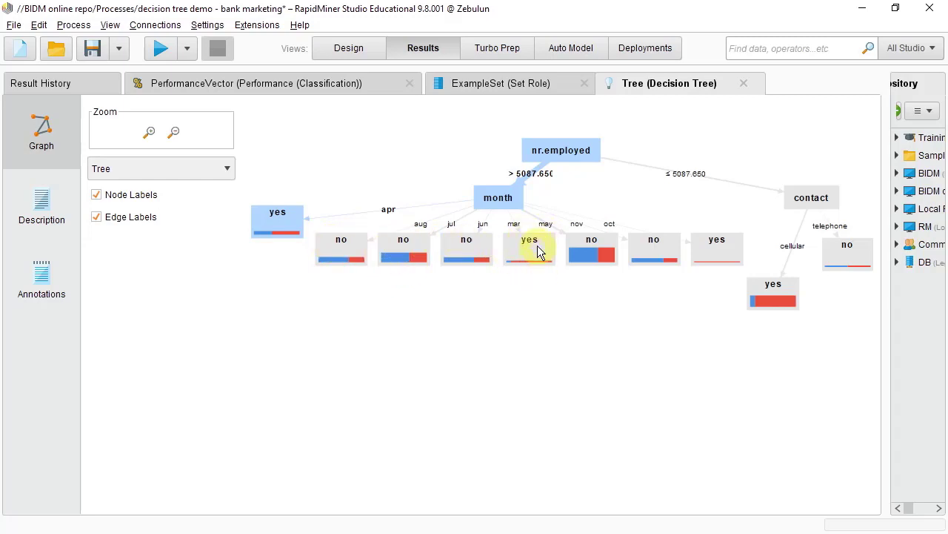
mouse_move(536, 265)
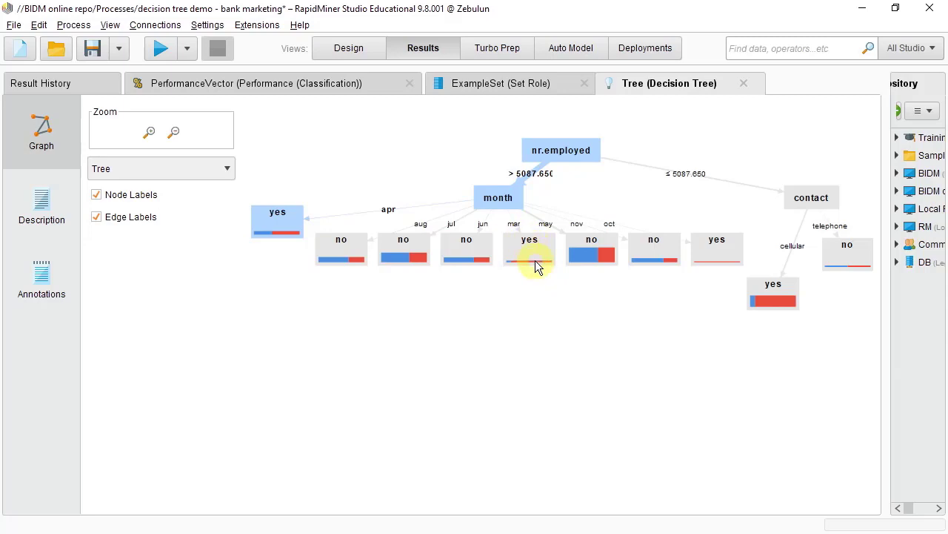
mouse_move(264, 255)
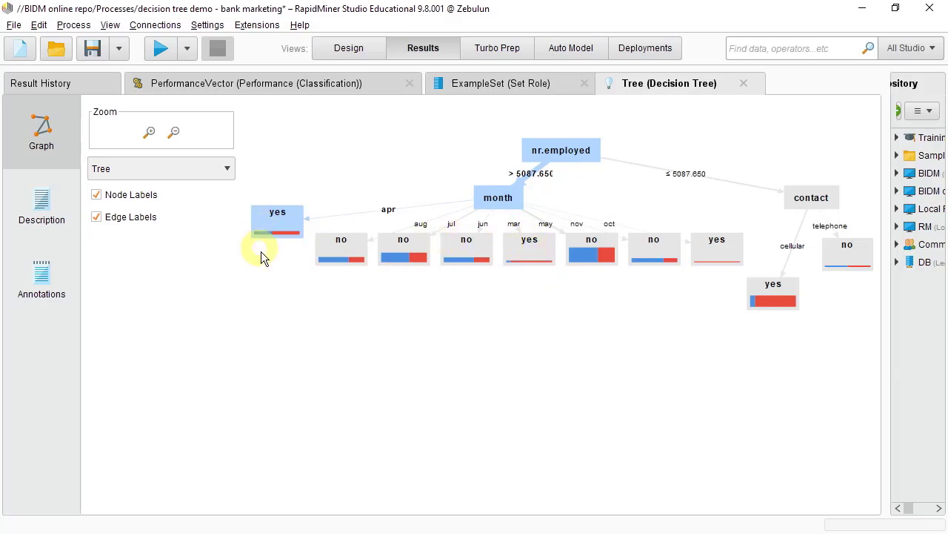
mouse_move(284, 225)
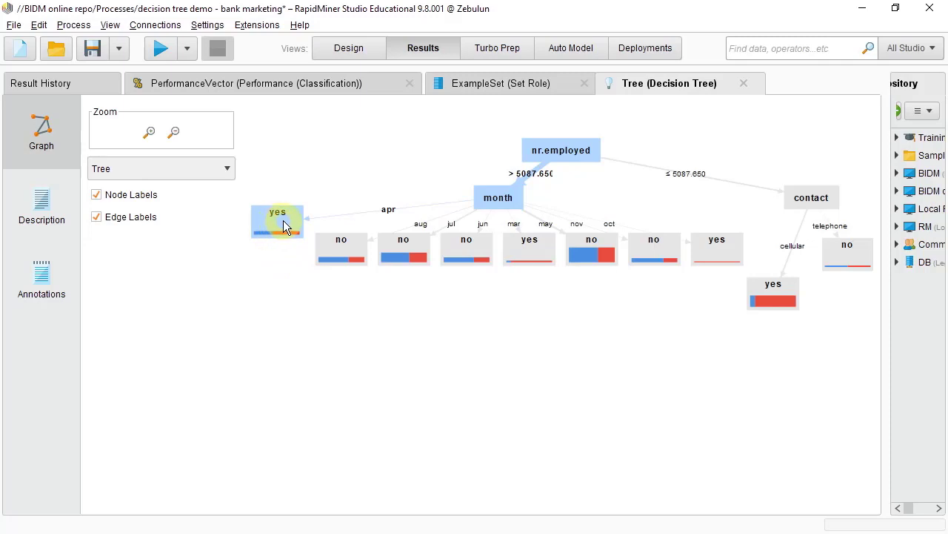
mouse_move(278, 223)
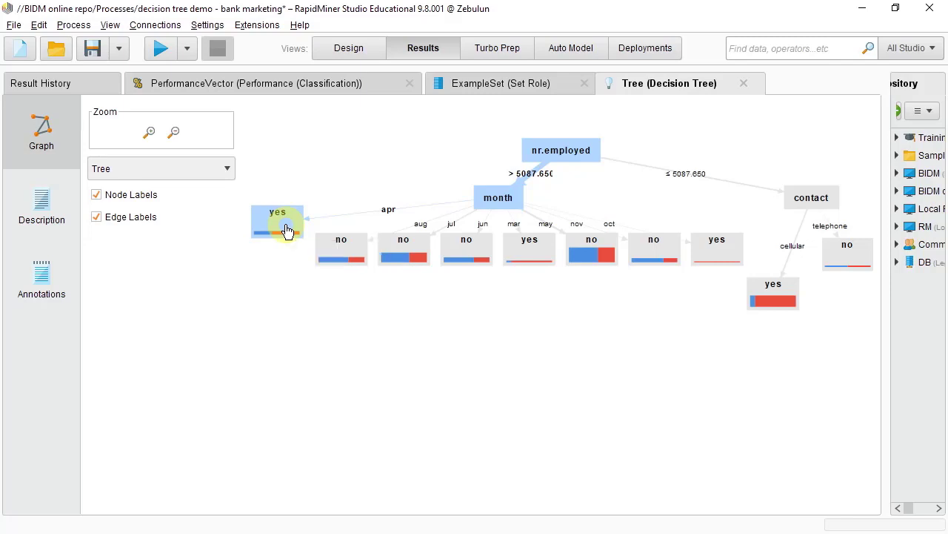
mouse_move(285, 231)
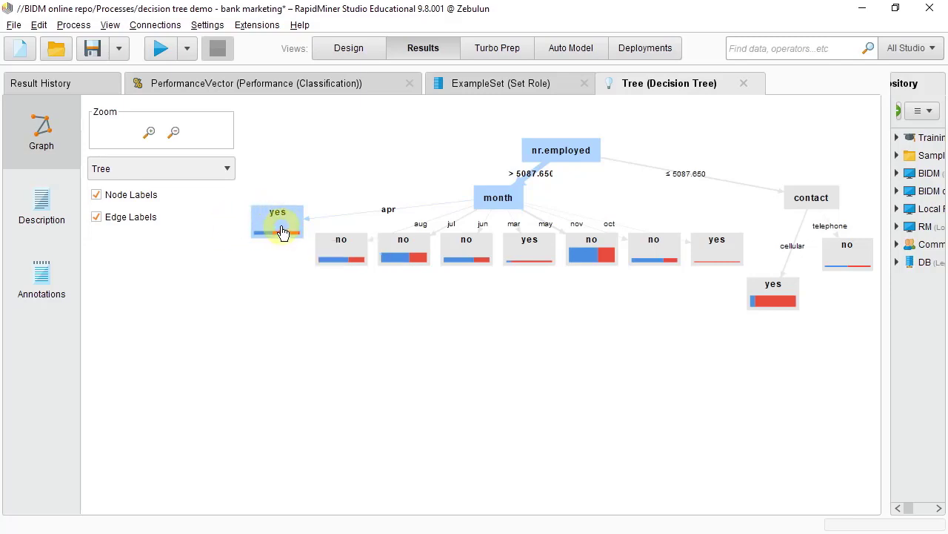
mouse_move(280, 230)
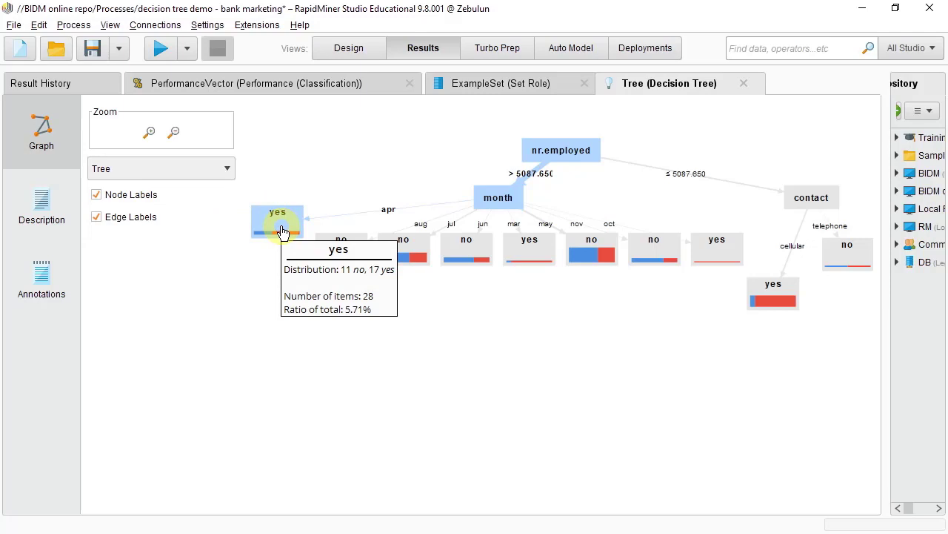
mouse_move(403, 244)
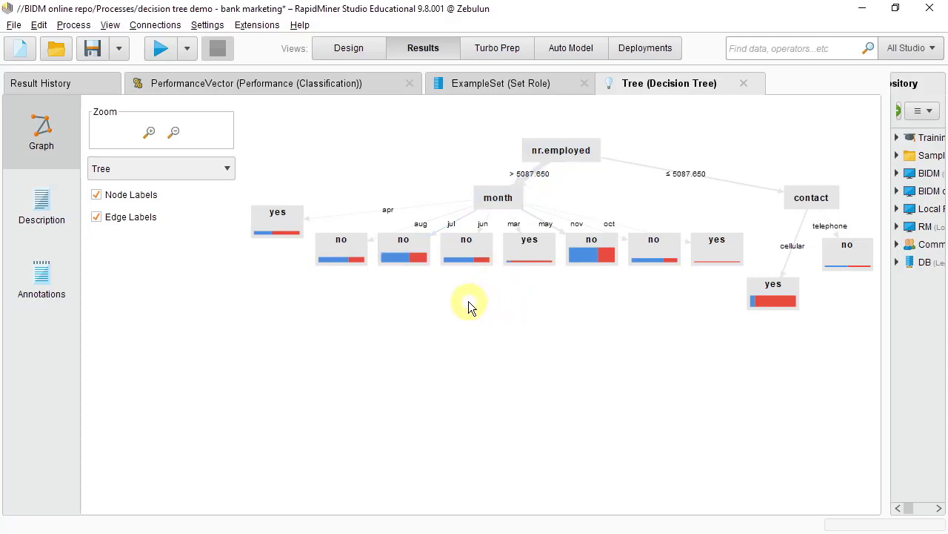
mouse_move(466, 304)
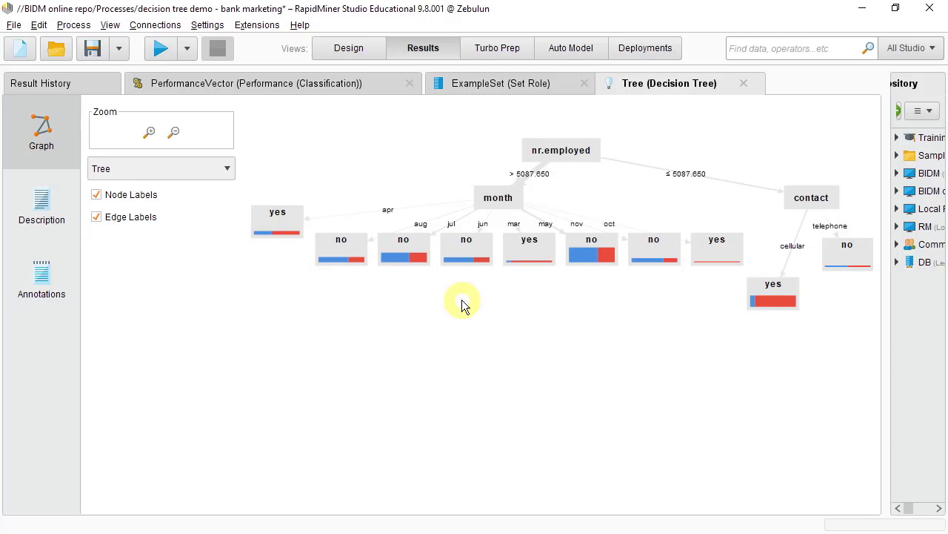
mouse_move(495, 289)
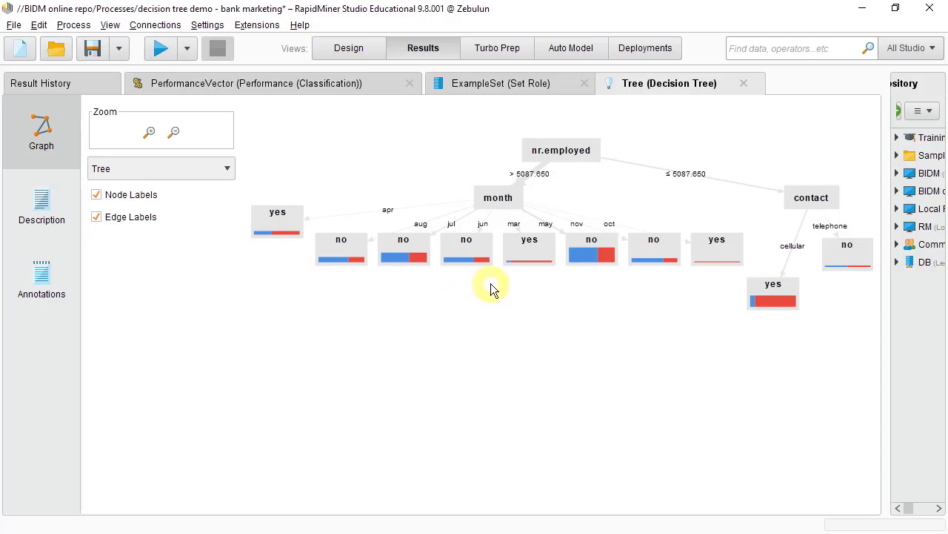
mouse_move(529, 249)
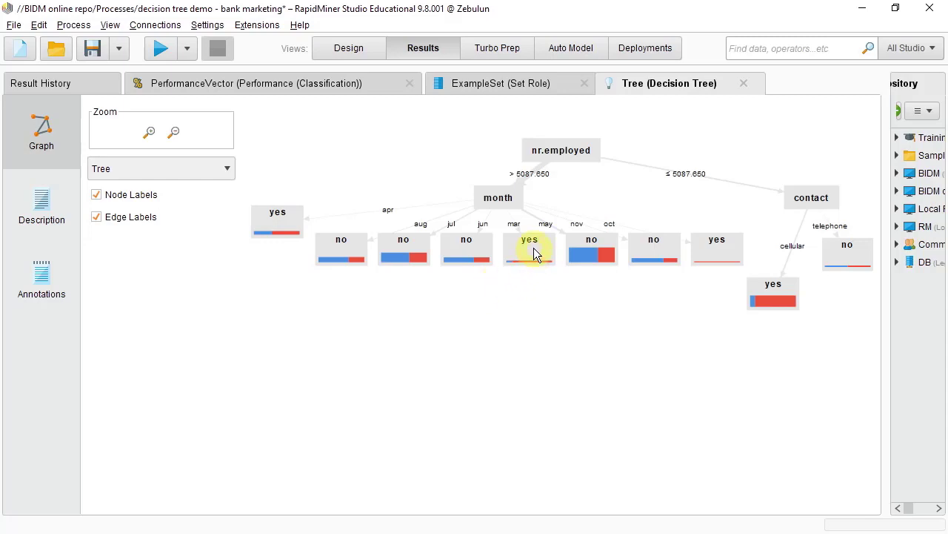
mouse_move(529, 249)
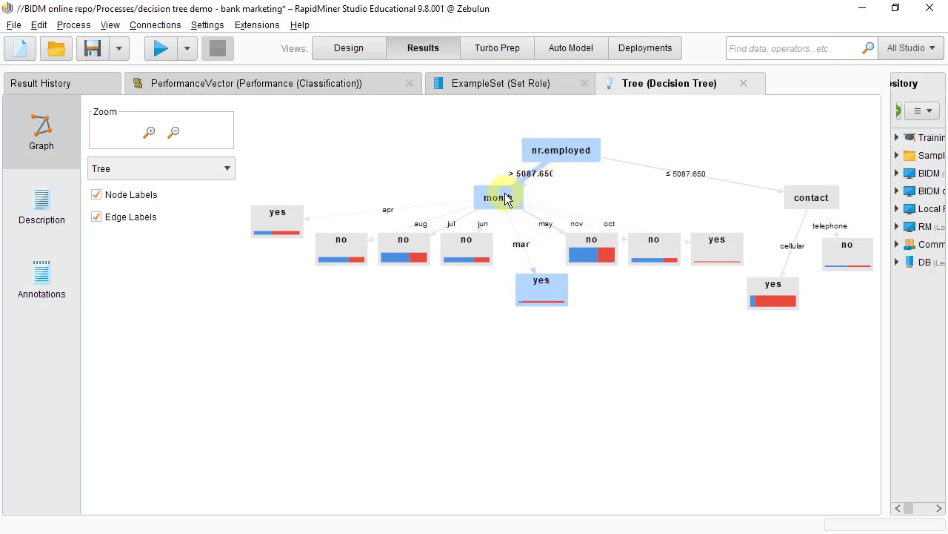
mouse_move(543, 300)
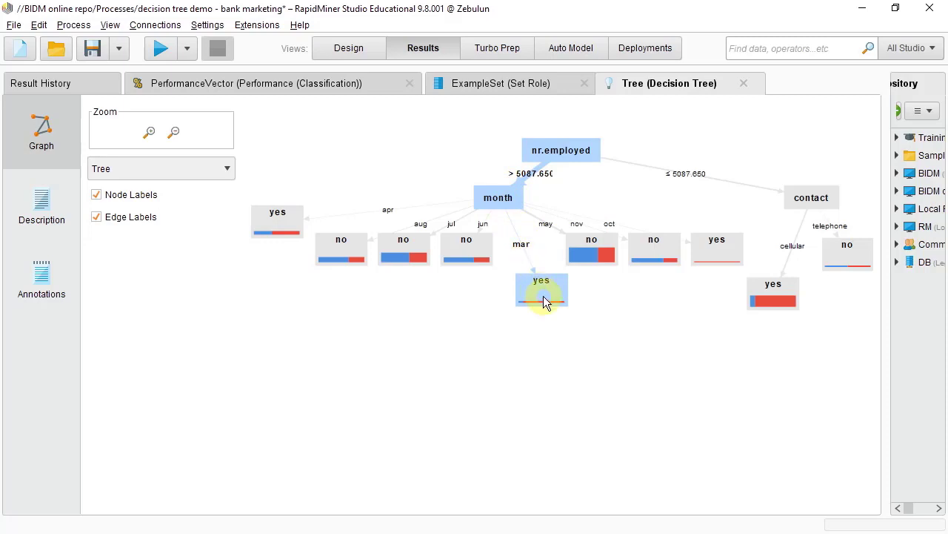
mouse_move(543, 289)
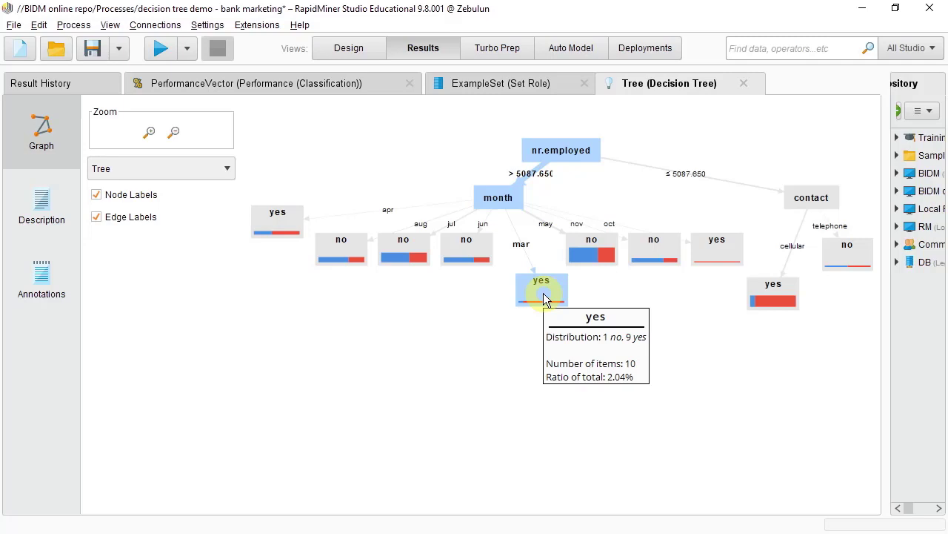
mouse_move(541, 297)
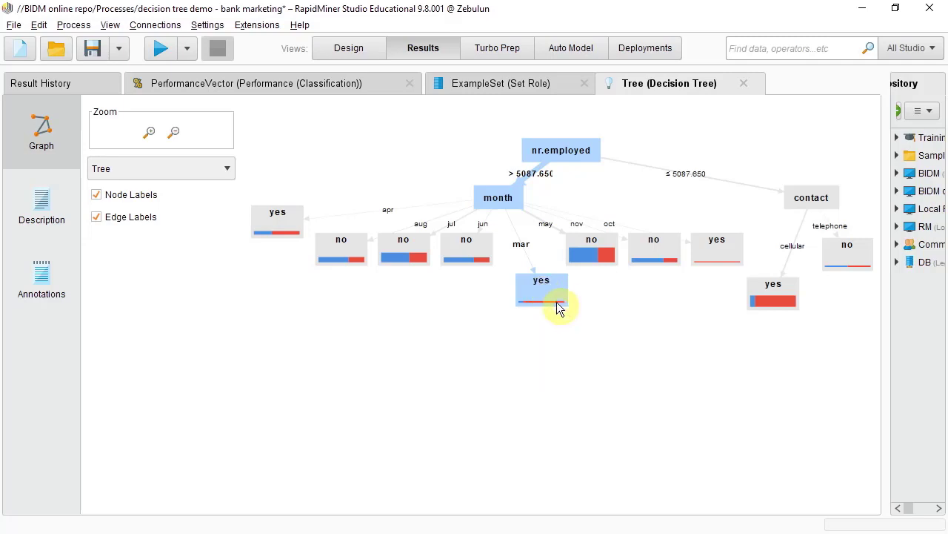
mouse_move(543, 289)
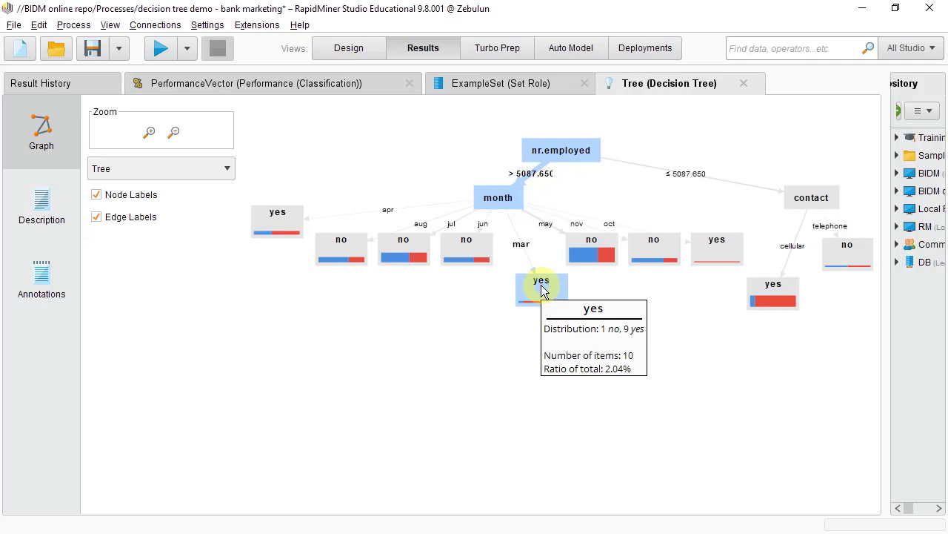
mouse_move(679, 267)
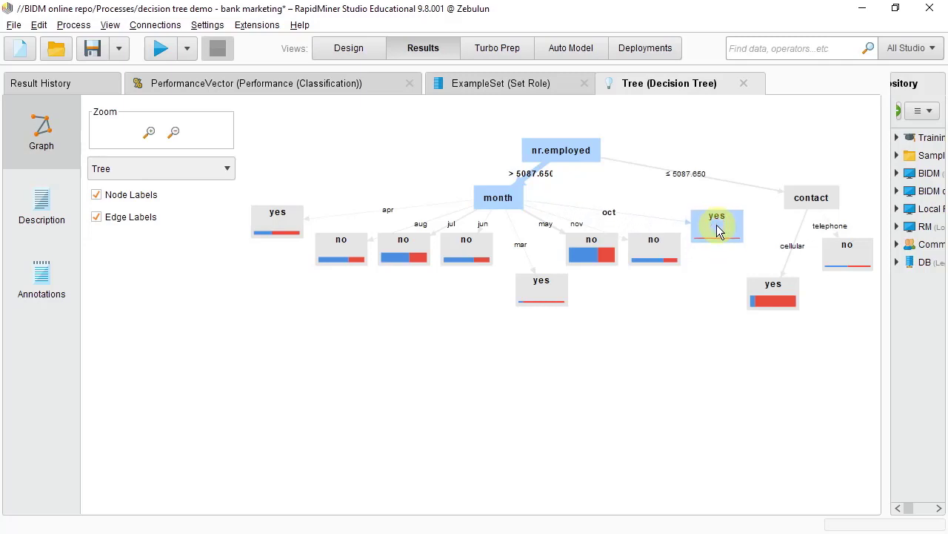
mouse_move(717, 225)
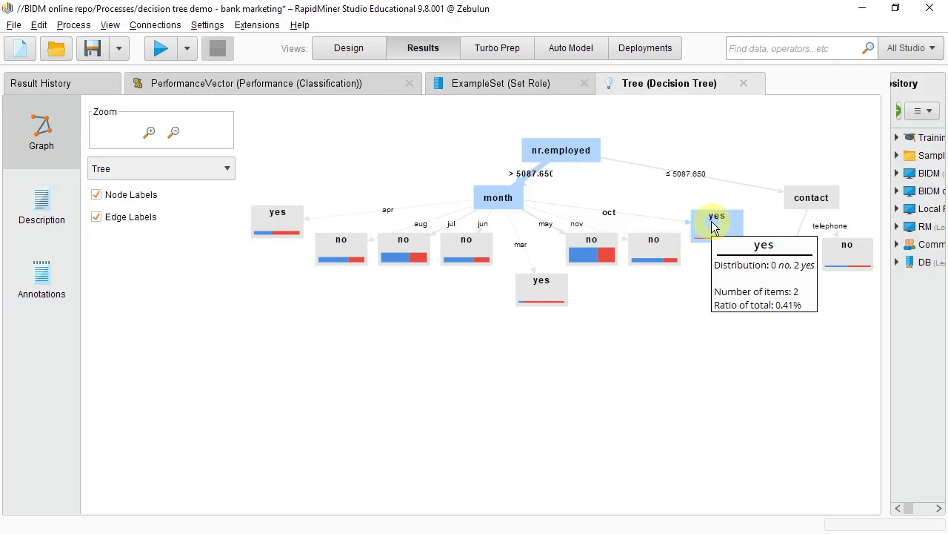
mouse_move(715, 229)
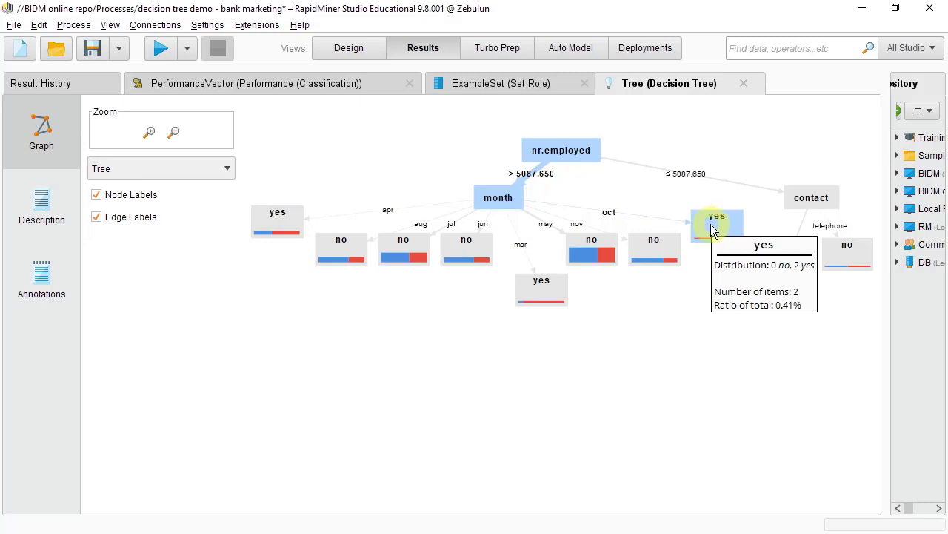
mouse_move(706, 288)
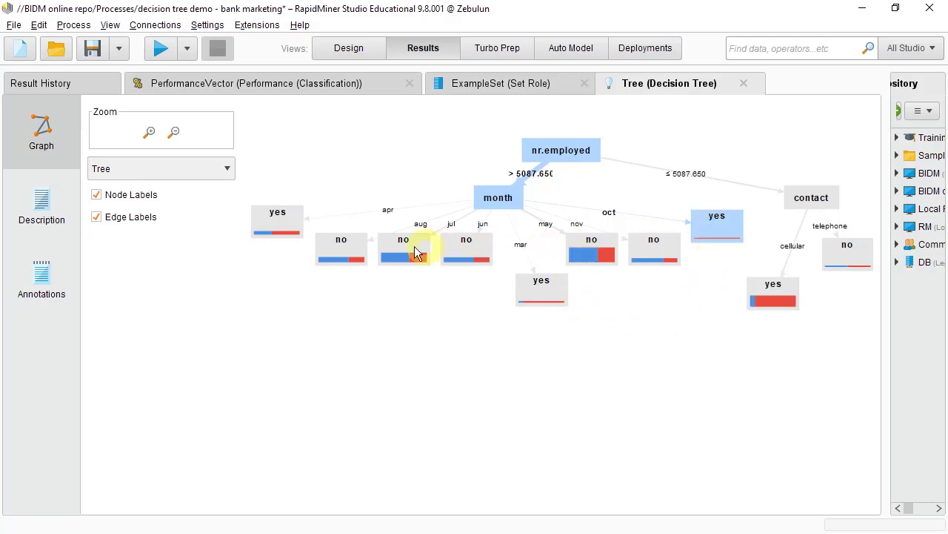
mouse_move(412, 249)
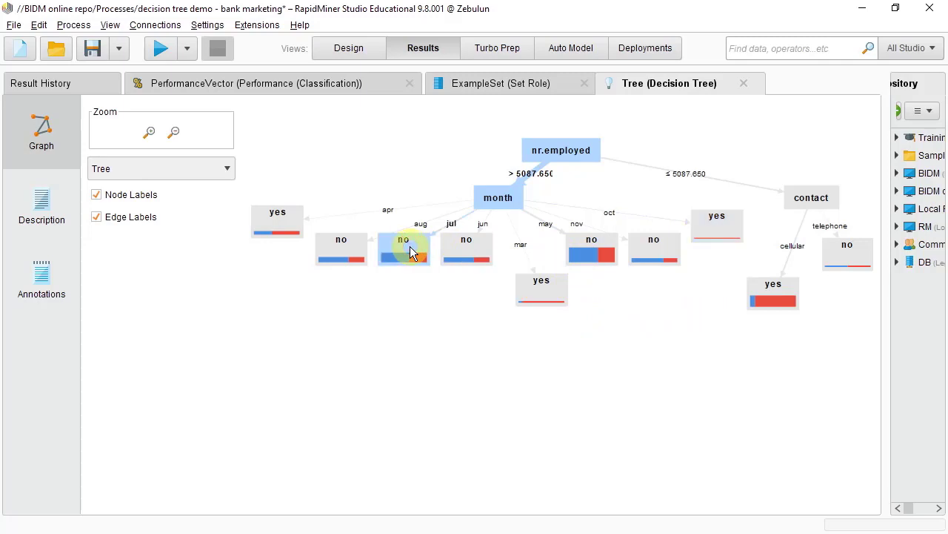
mouse_move(424, 260)
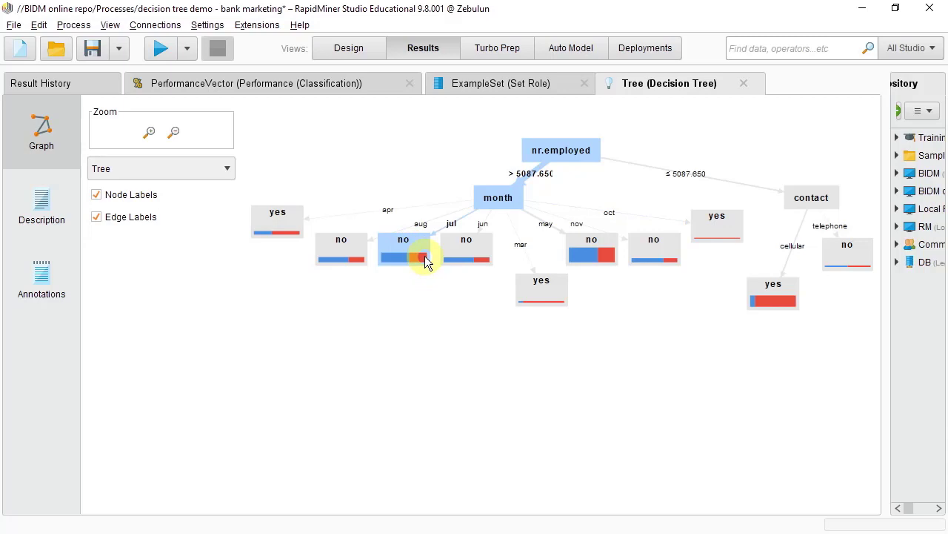
mouse_move(412, 261)
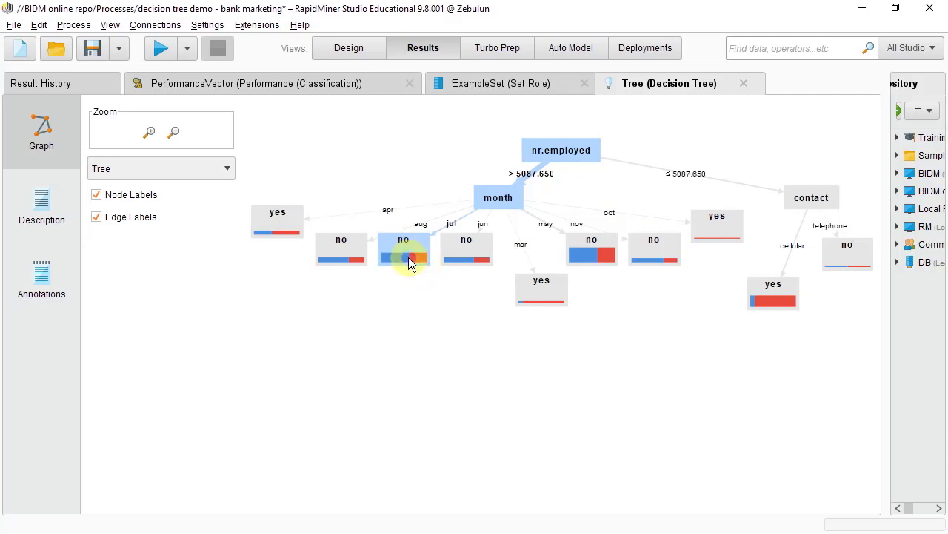
mouse_move(407, 258)
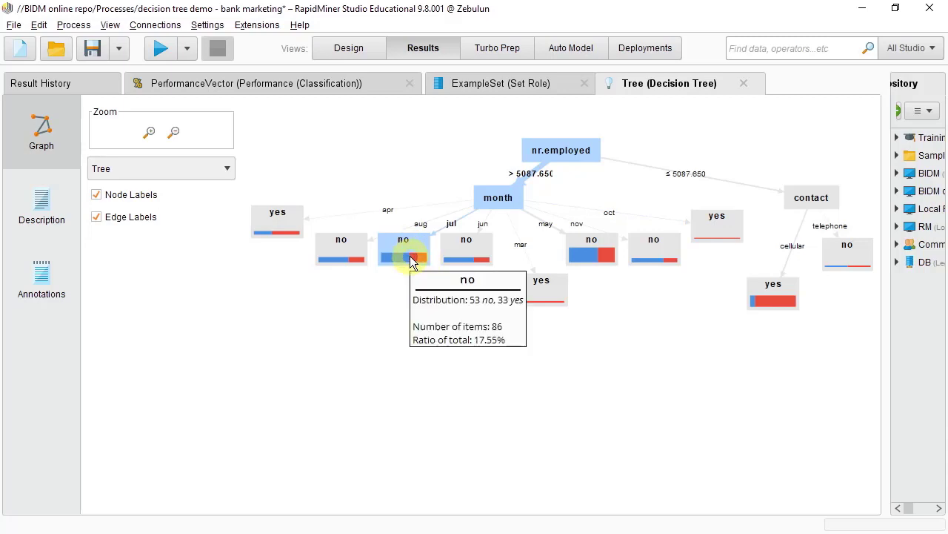
mouse_move(585, 270)
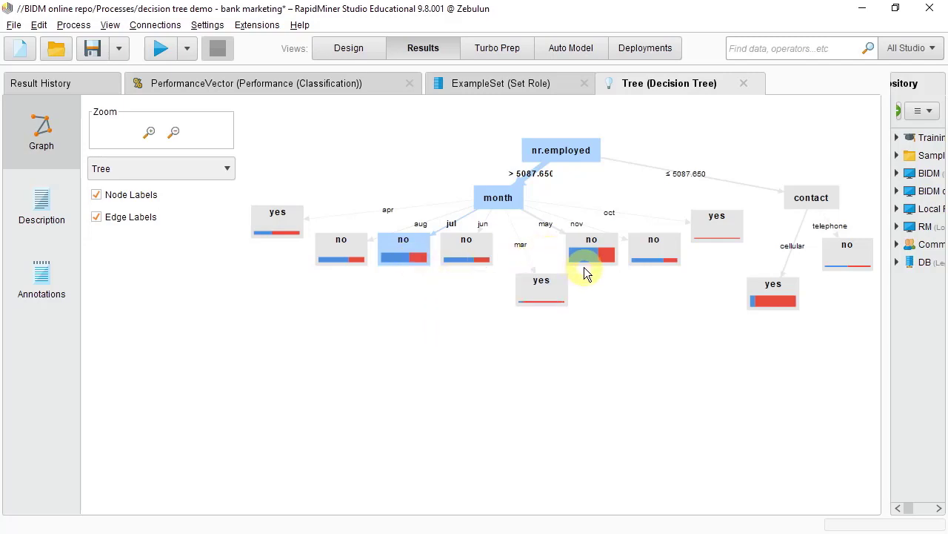
mouse_move(393, 255)
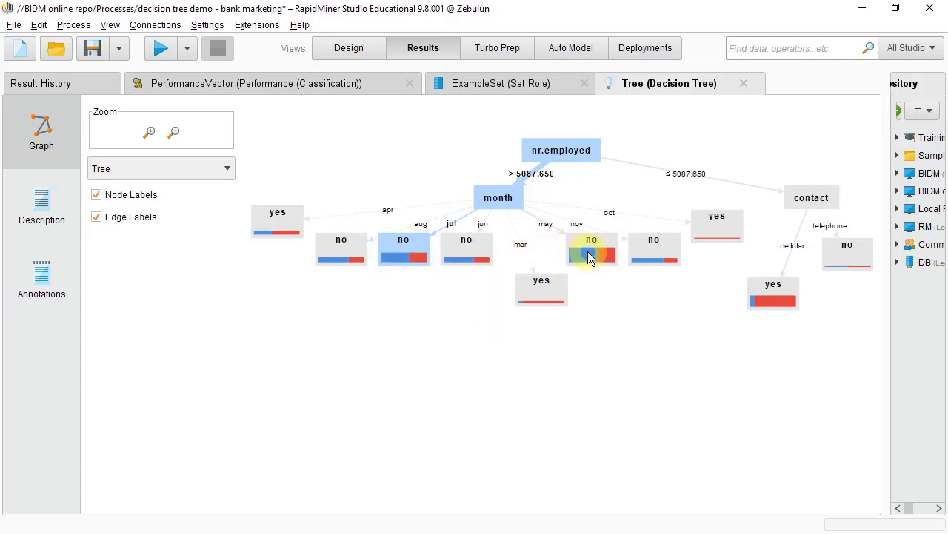
mouse_move(592, 255)
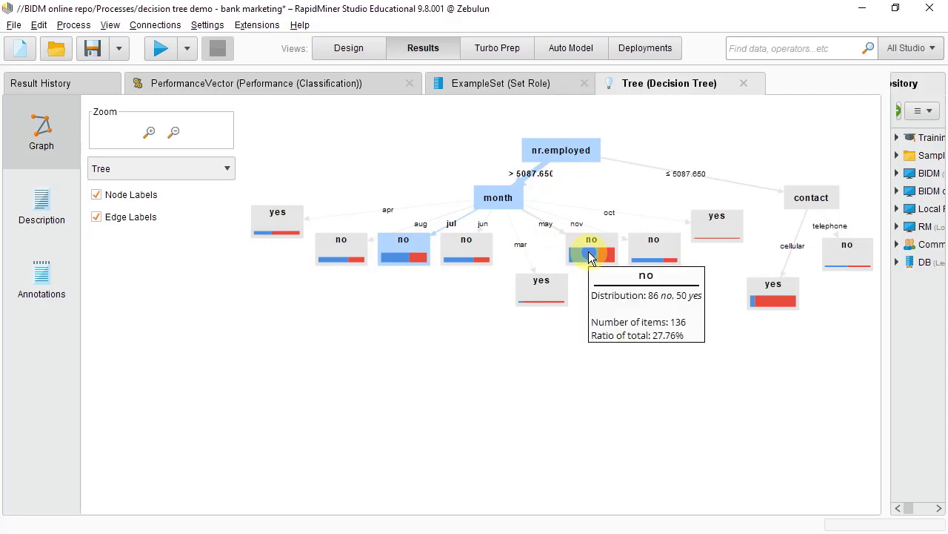
mouse_move(415, 255)
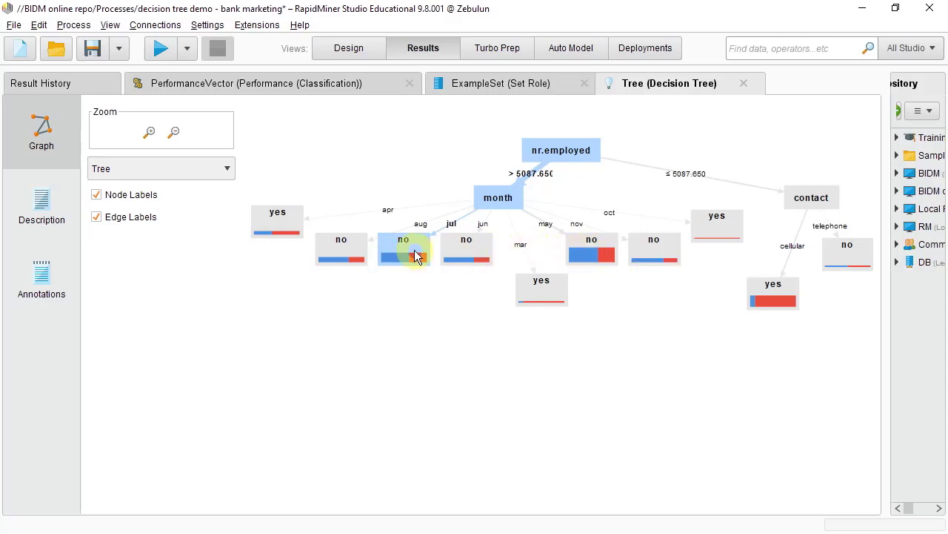
- Move the jul 'no' leaf down below the month row to read its distribution
drag(404, 249, 348, 299)
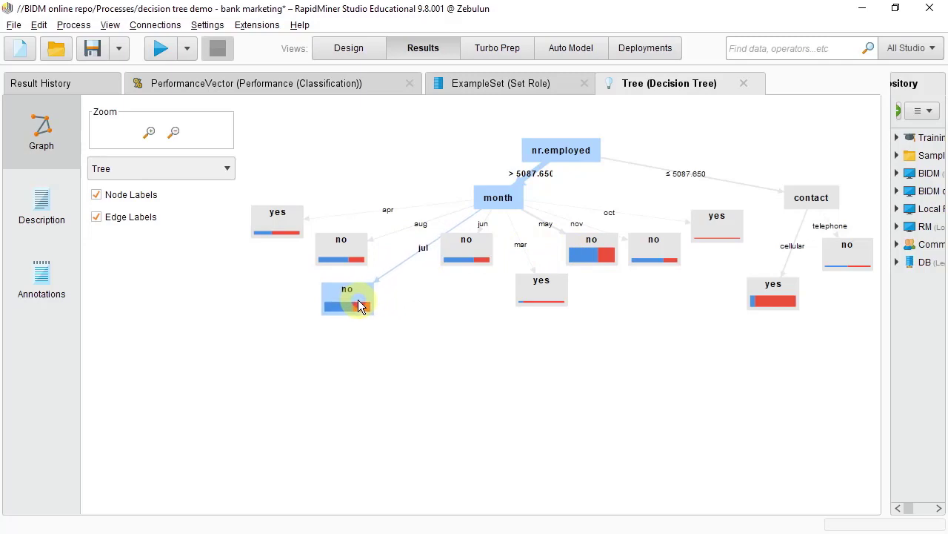
mouse_move(445, 244)
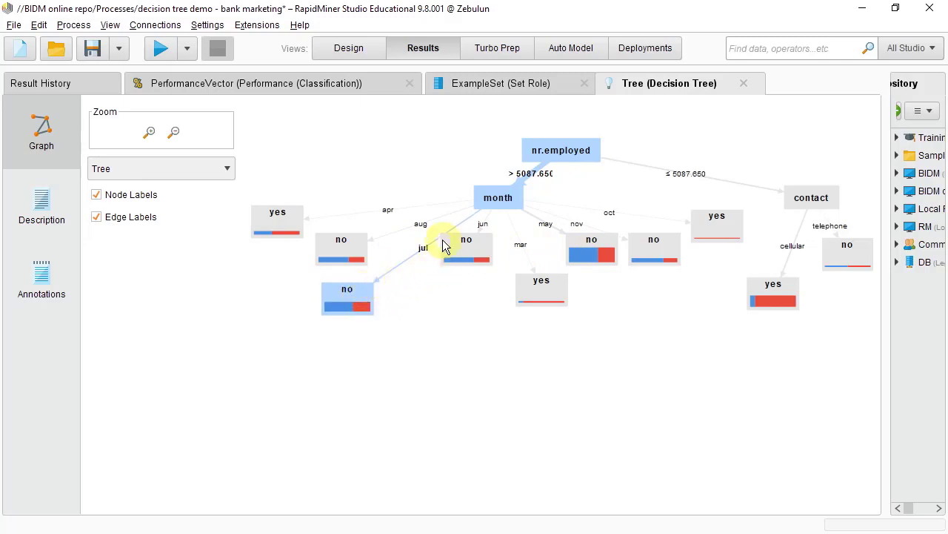
mouse_move(518, 181)
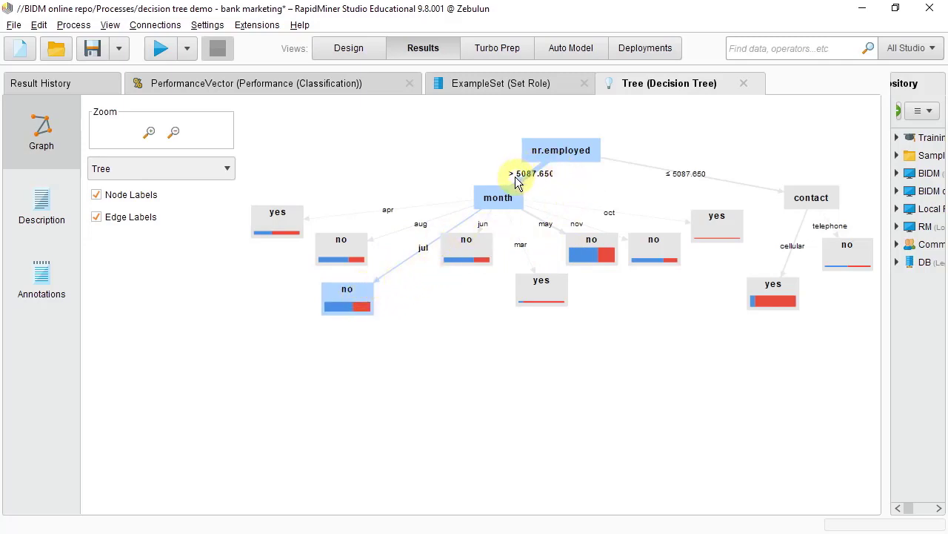
mouse_move(348, 307)
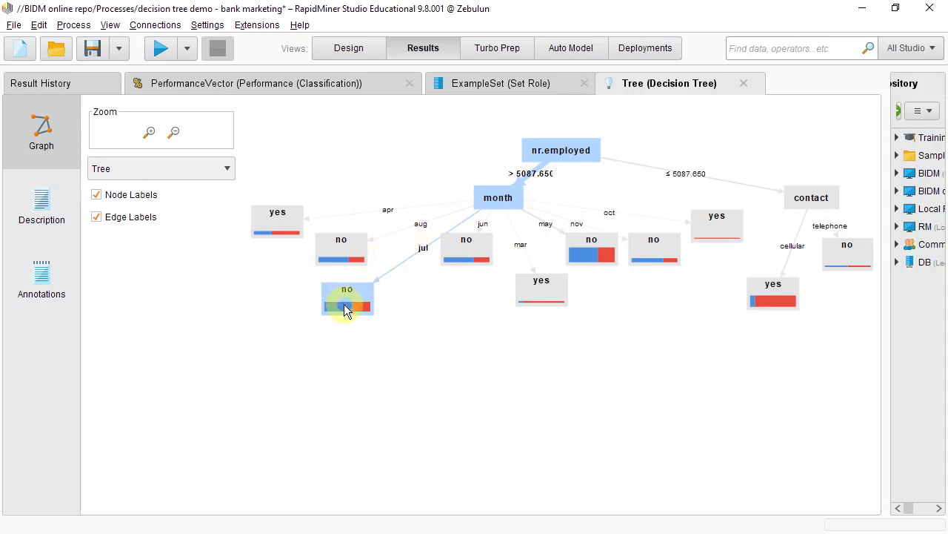
mouse_move(356, 335)
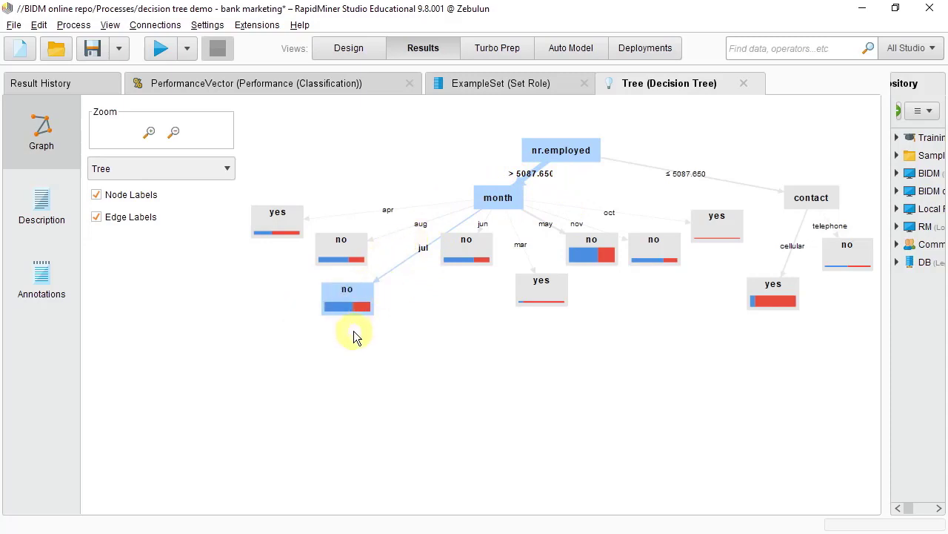
mouse_move(353, 305)
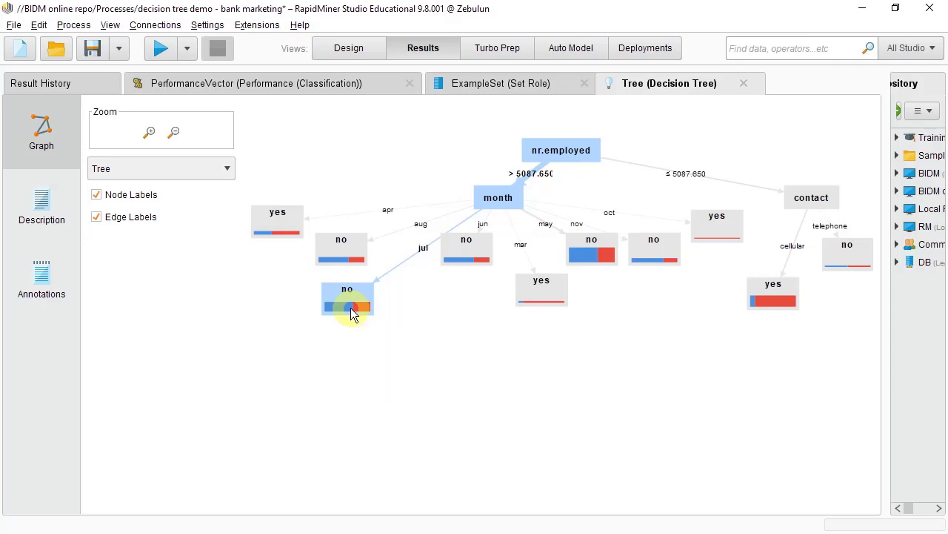
mouse_move(346, 307)
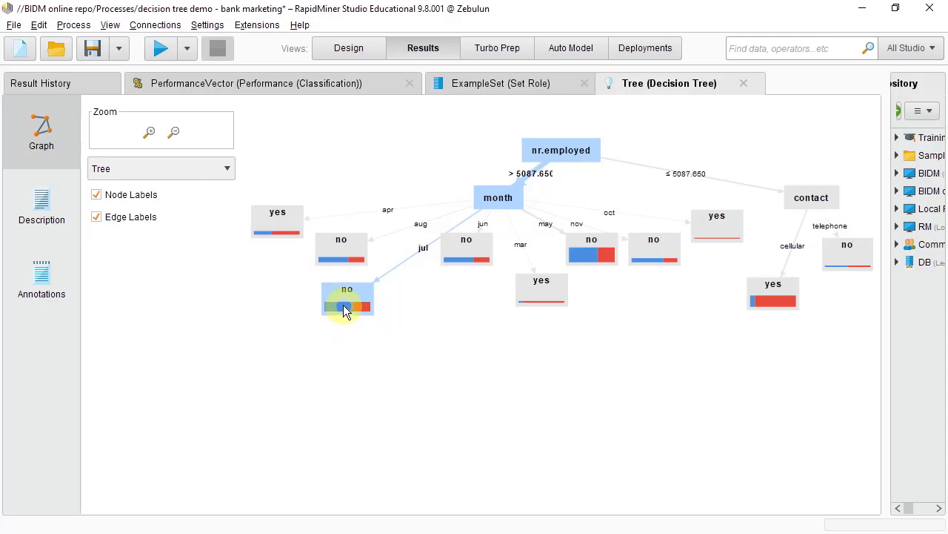
mouse_move(347, 304)
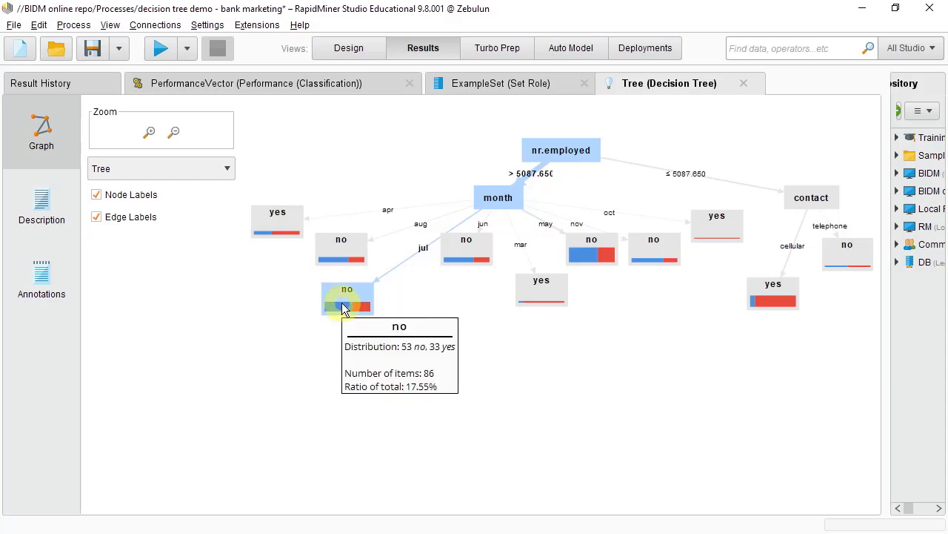
mouse_move(589, 312)
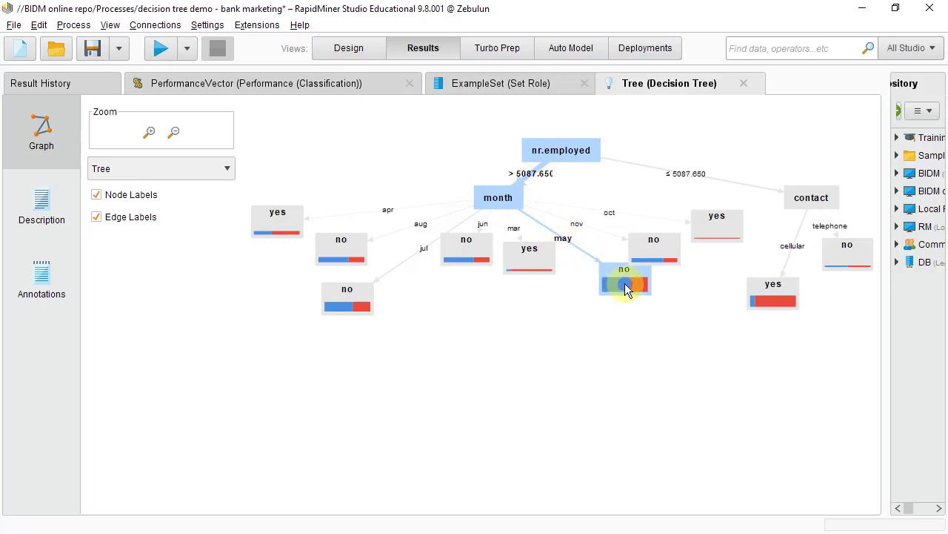
mouse_move(625, 284)
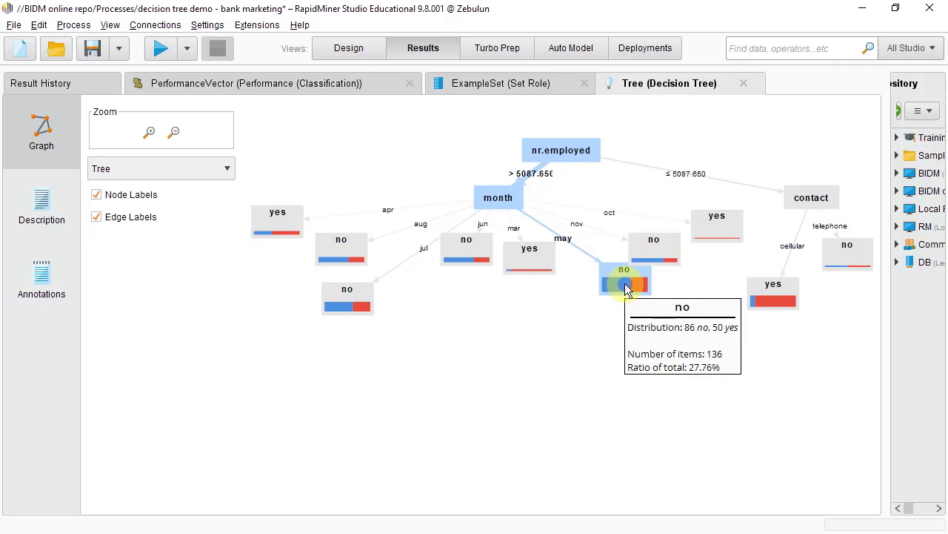
mouse_move(625, 298)
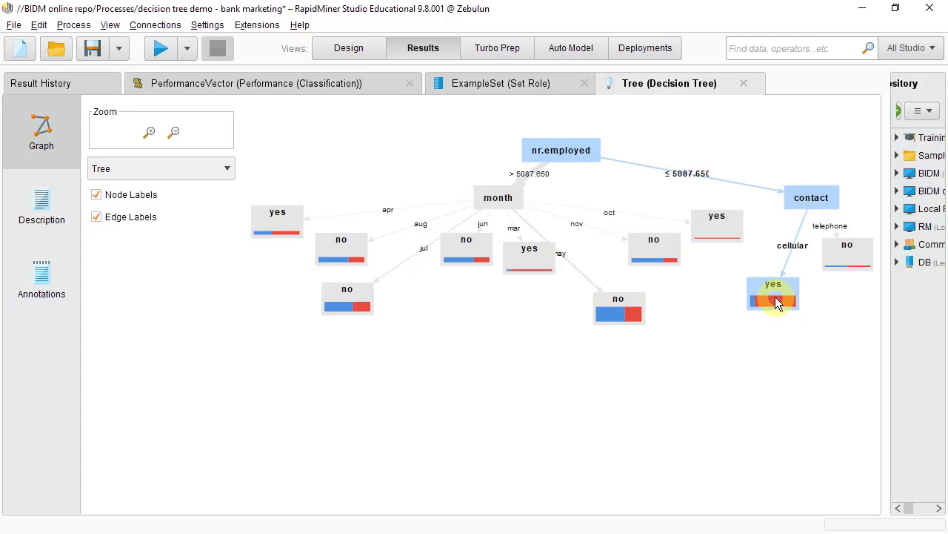
mouse_move(560, 150)
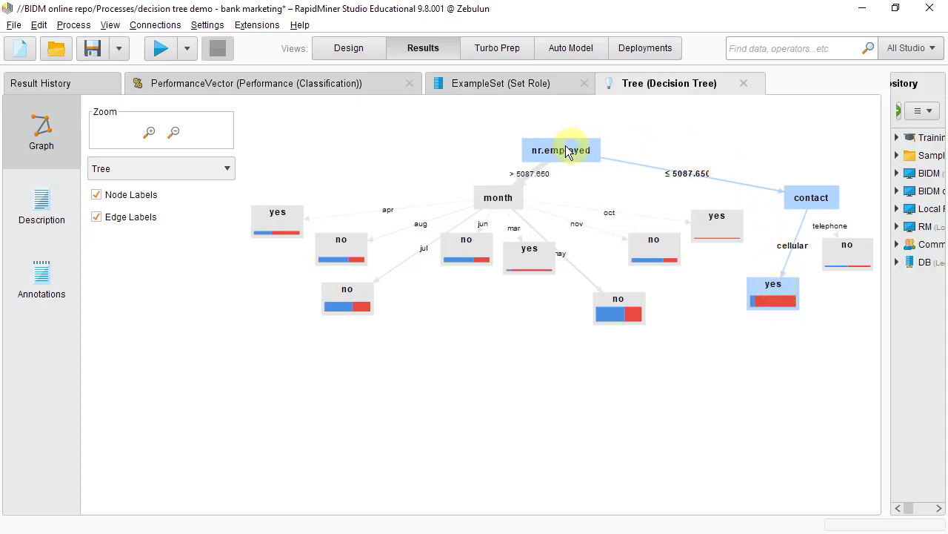
mouse_move(593, 164)
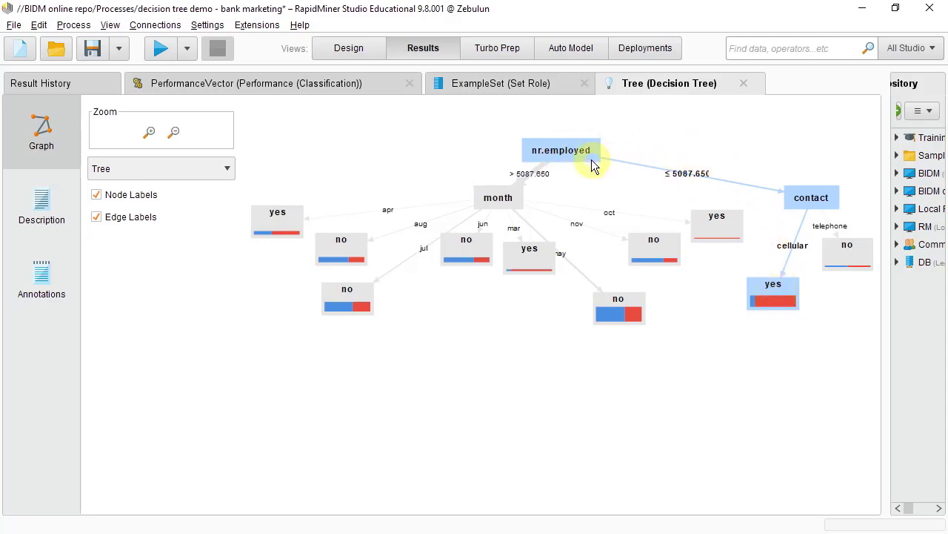
mouse_move(699, 178)
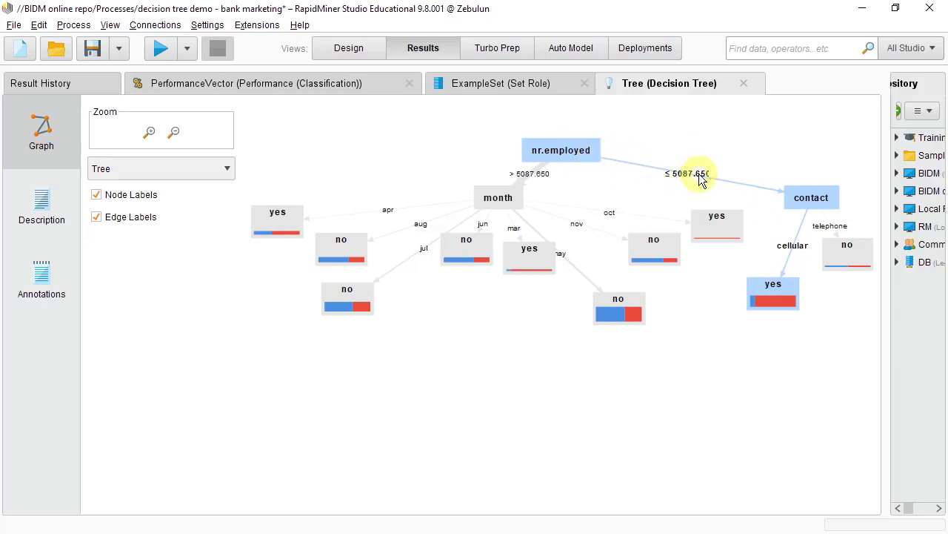
mouse_move(694, 178)
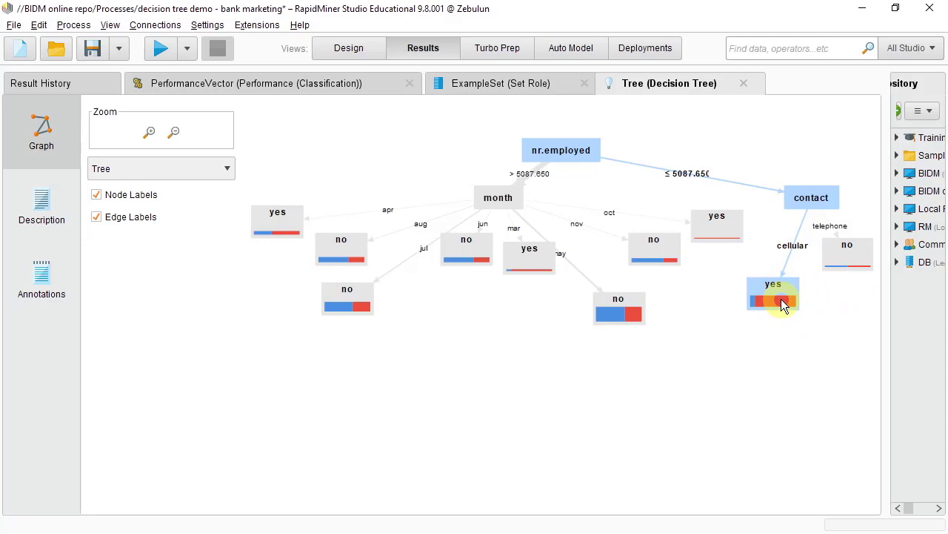
mouse_move(782, 299)
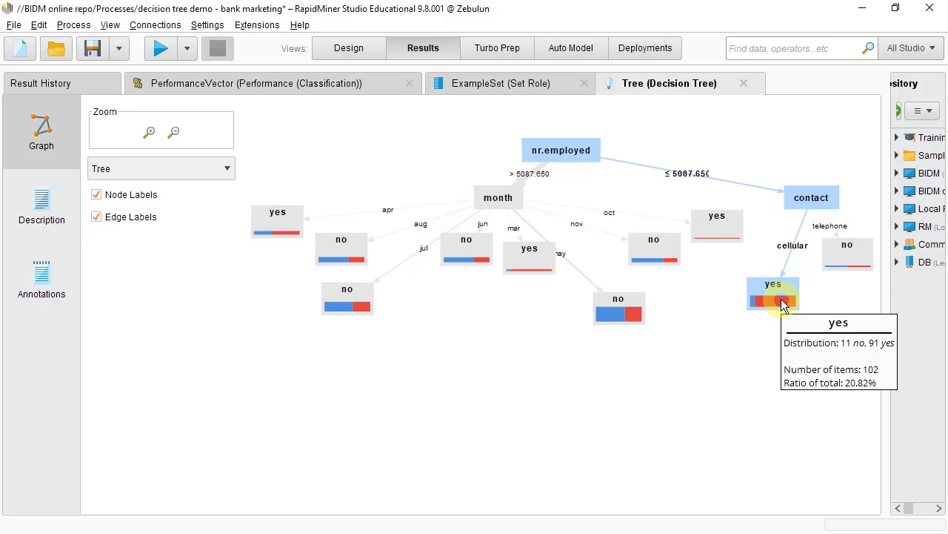
mouse_move(785, 305)
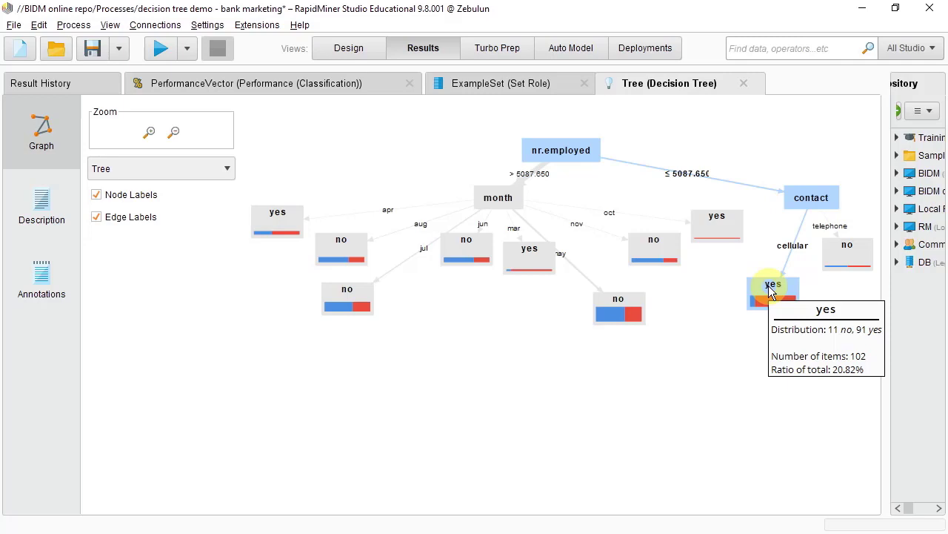
mouse_move(747, 353)
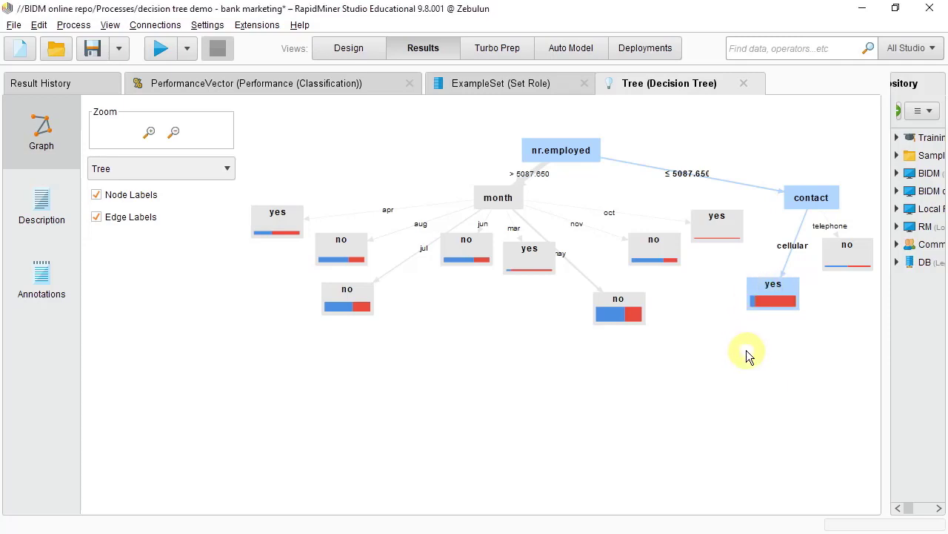
mouse_move(697, 382)
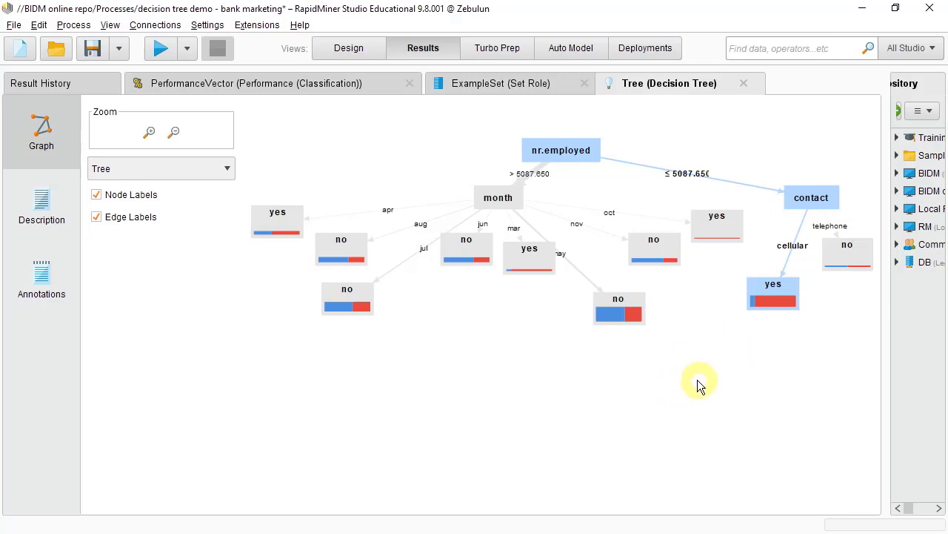
mouse_move(688, 369)
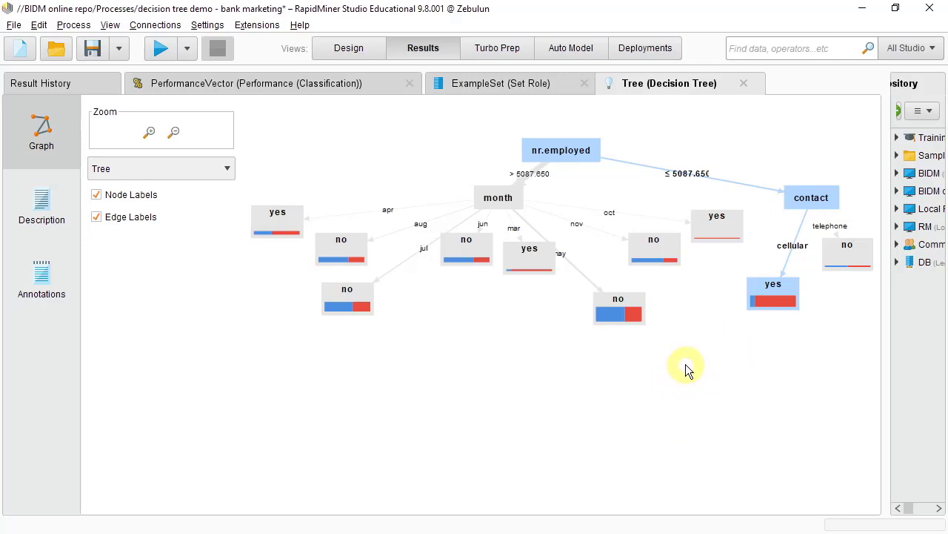